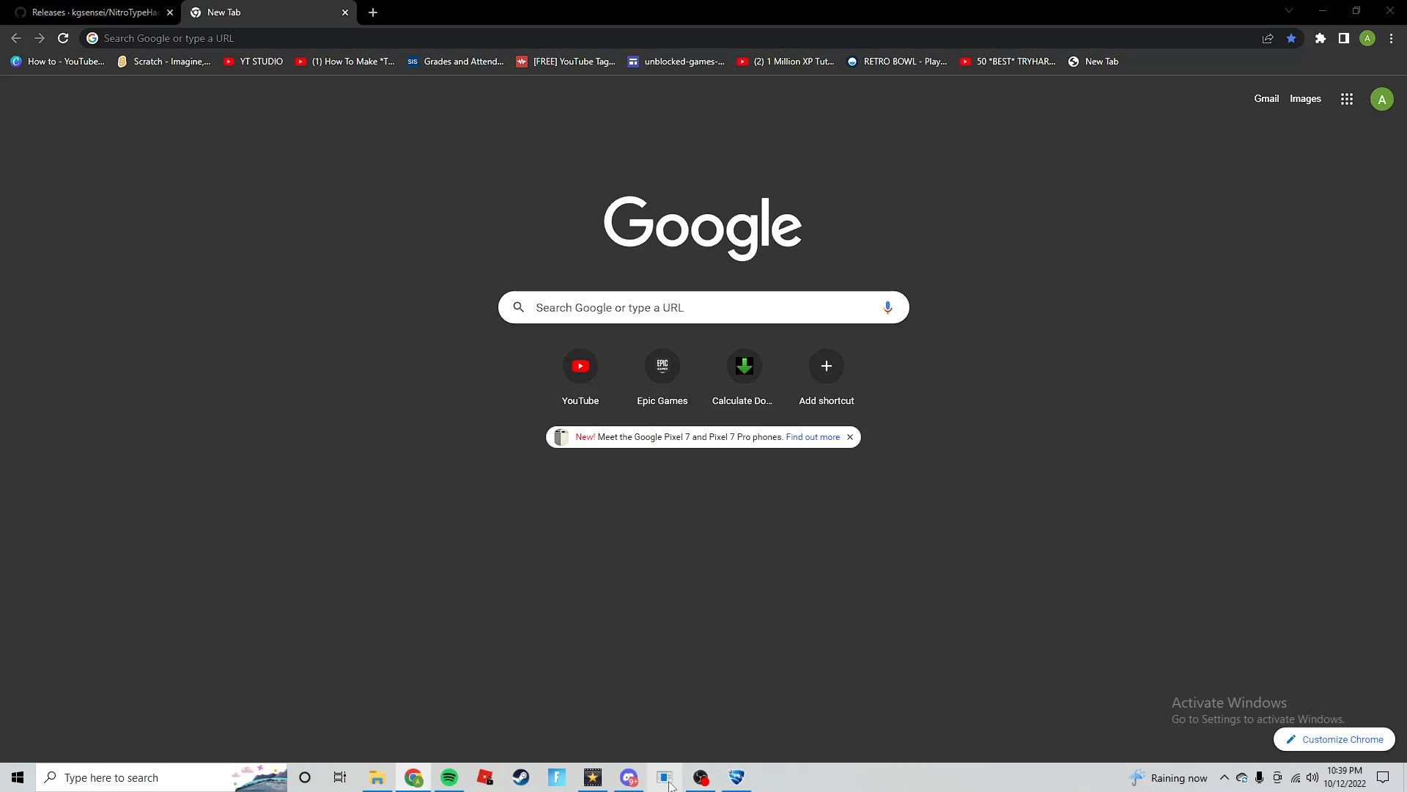
# - Bring the AutoTyper window forward and begin playing Nitro Type as a new user
pyautogui.click(662, 777)
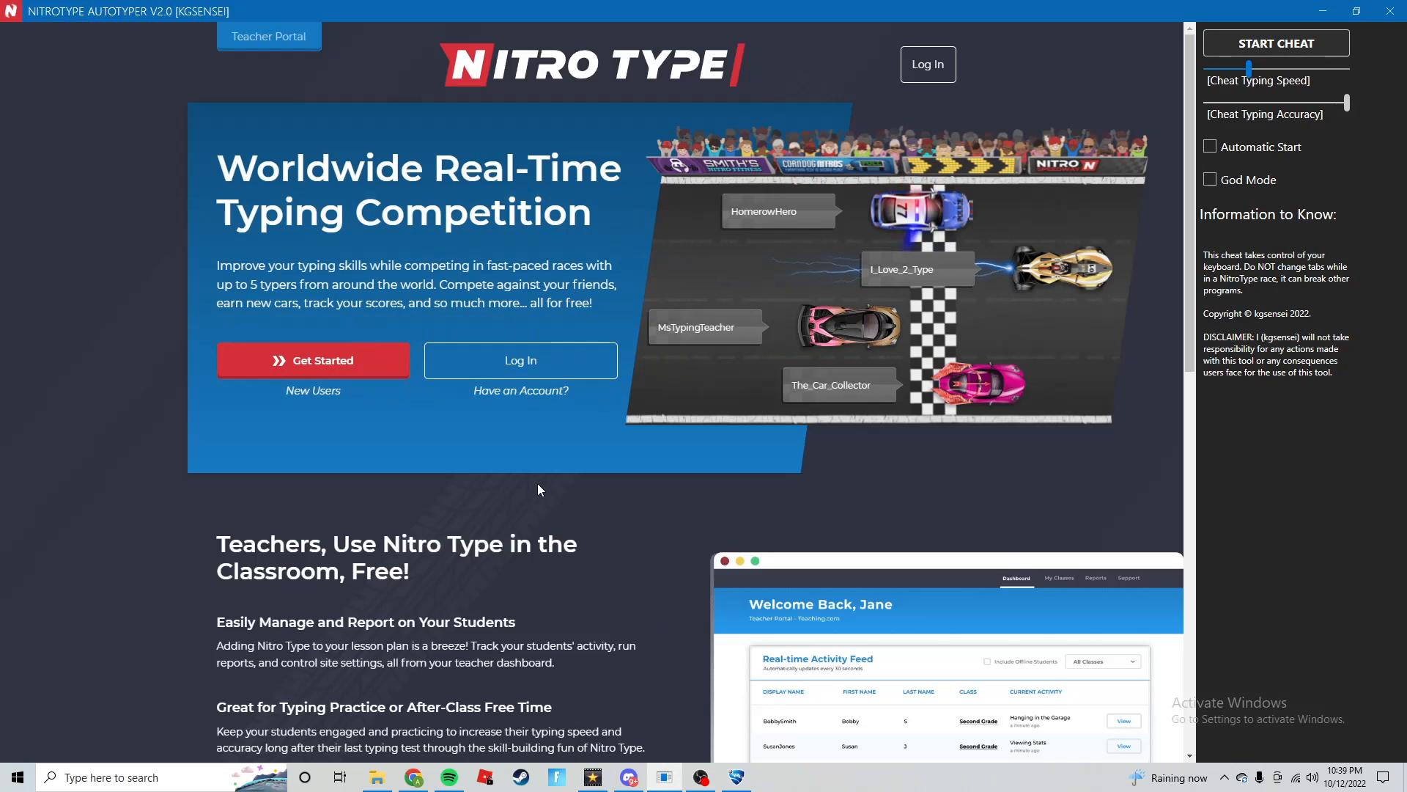
pyautogui.click(314, 361)
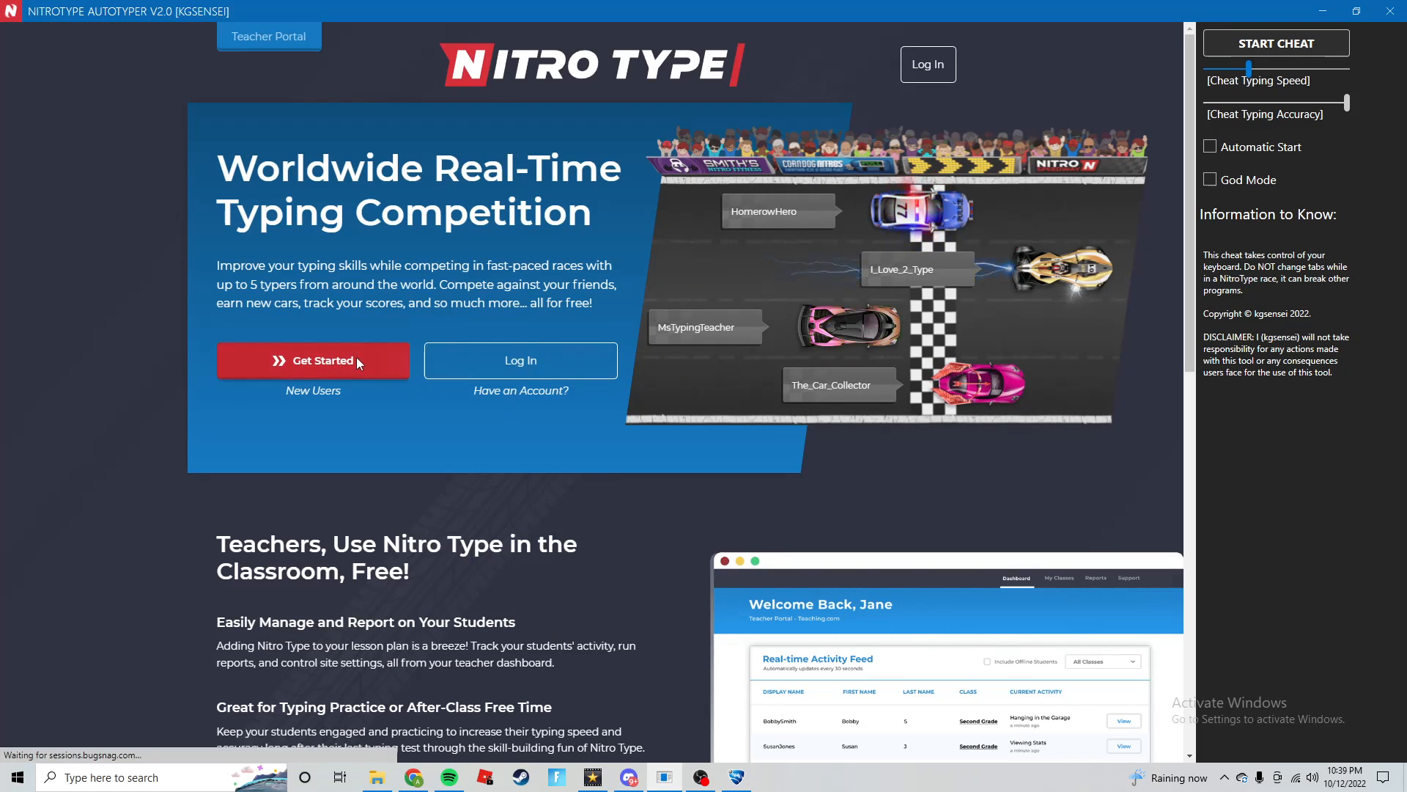
pyautogui.click(313, 361)
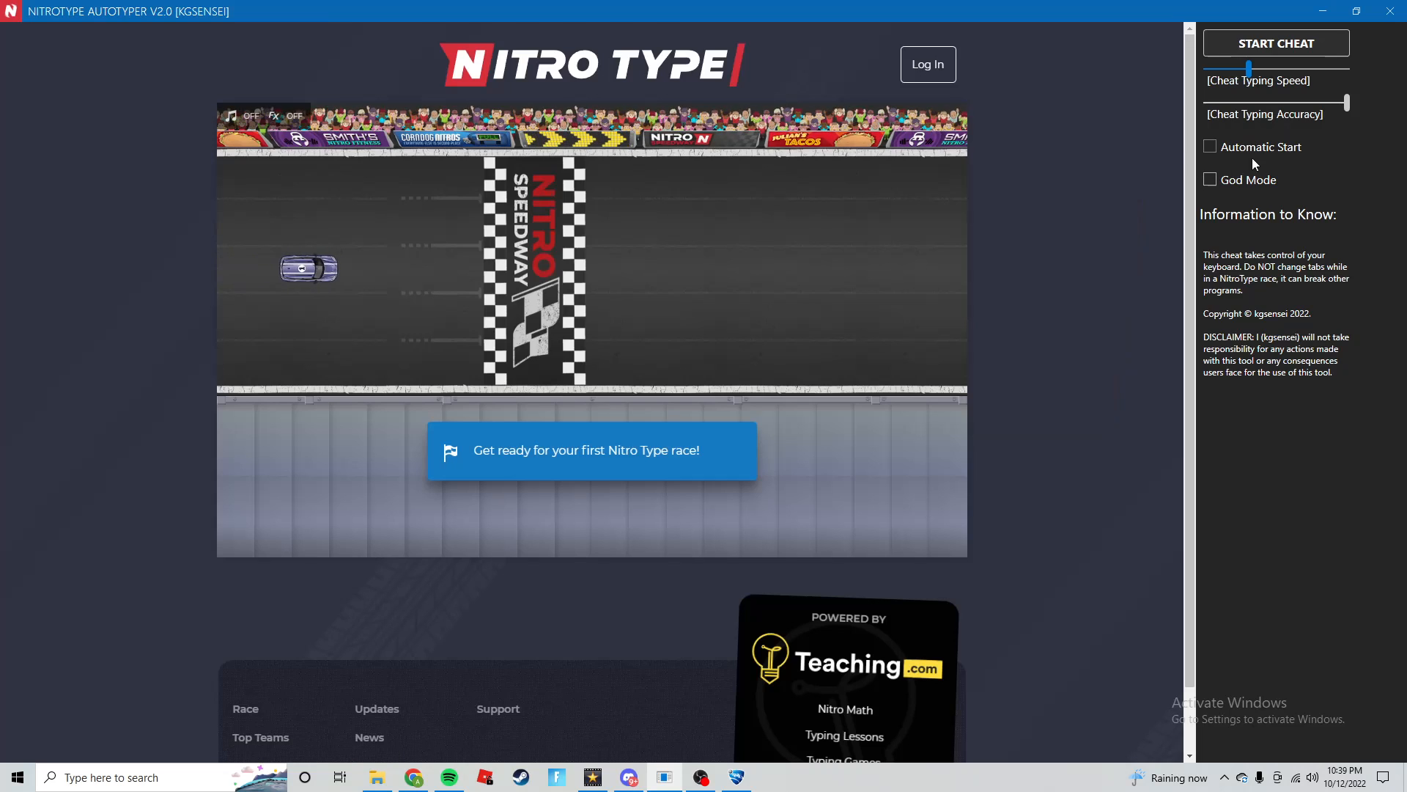
pyautogui.click(1209, 179)
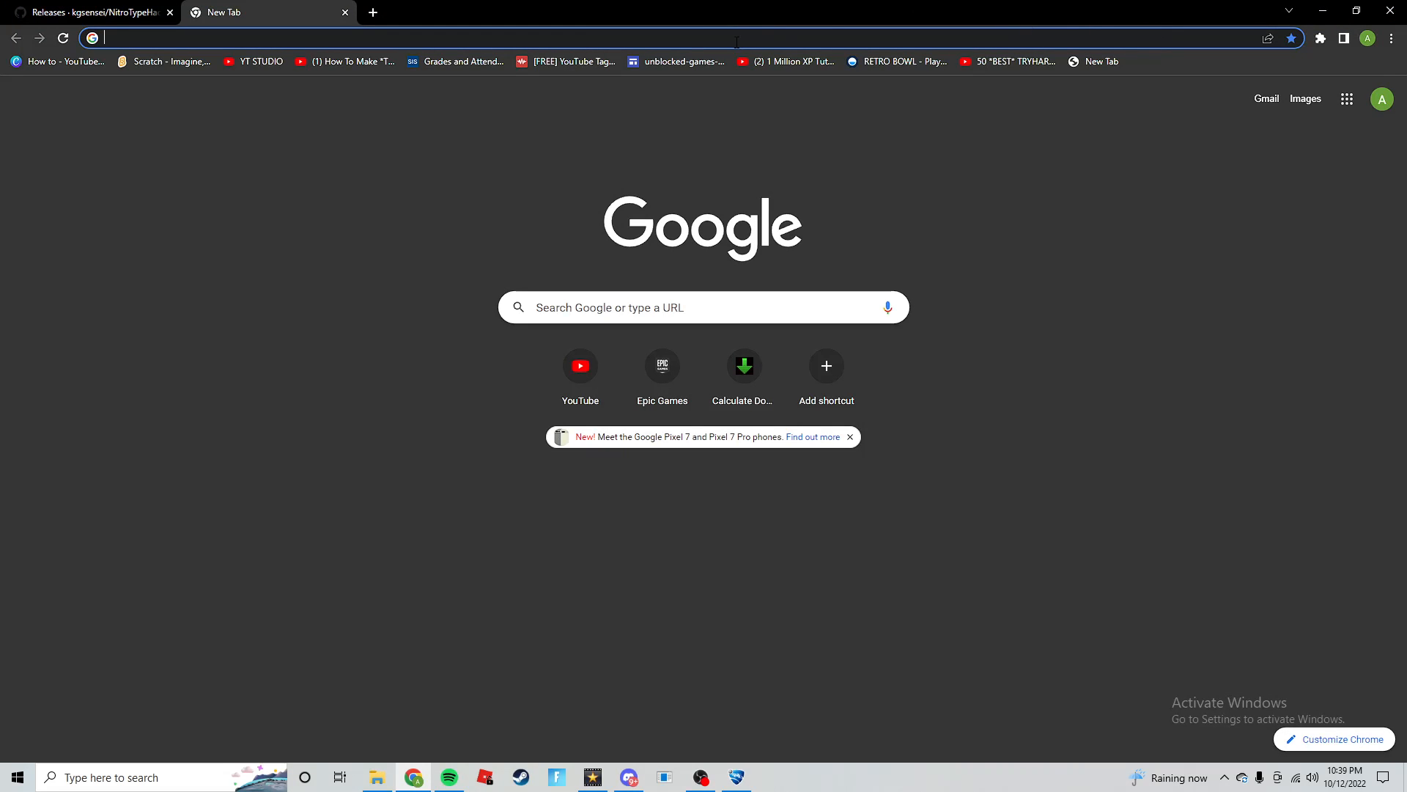
pyautogui.moveTo(611, 14)
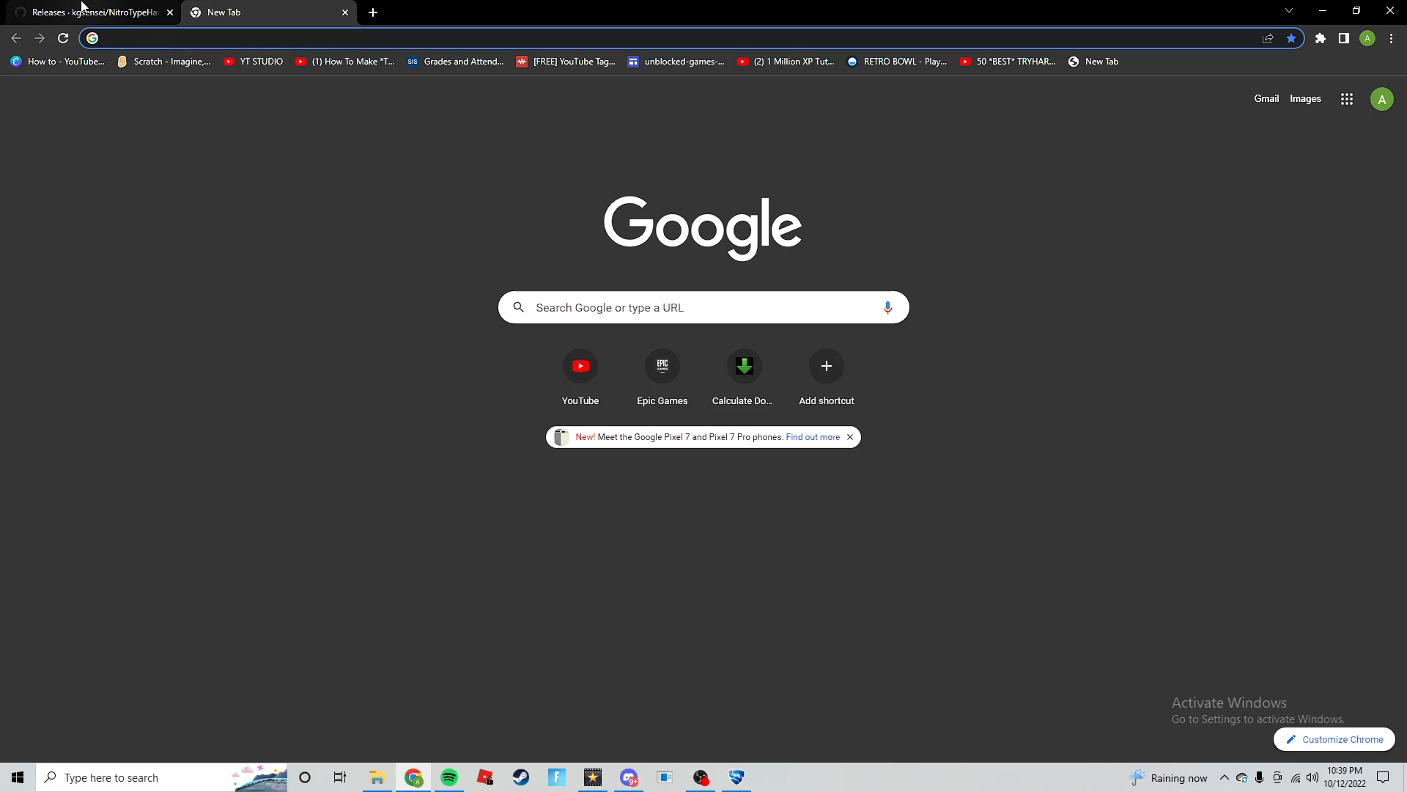
# - Return to the Releases page and download nitroTypeInstaller_2-0.exe from the Assets list
pyautogui.click(89, 12)
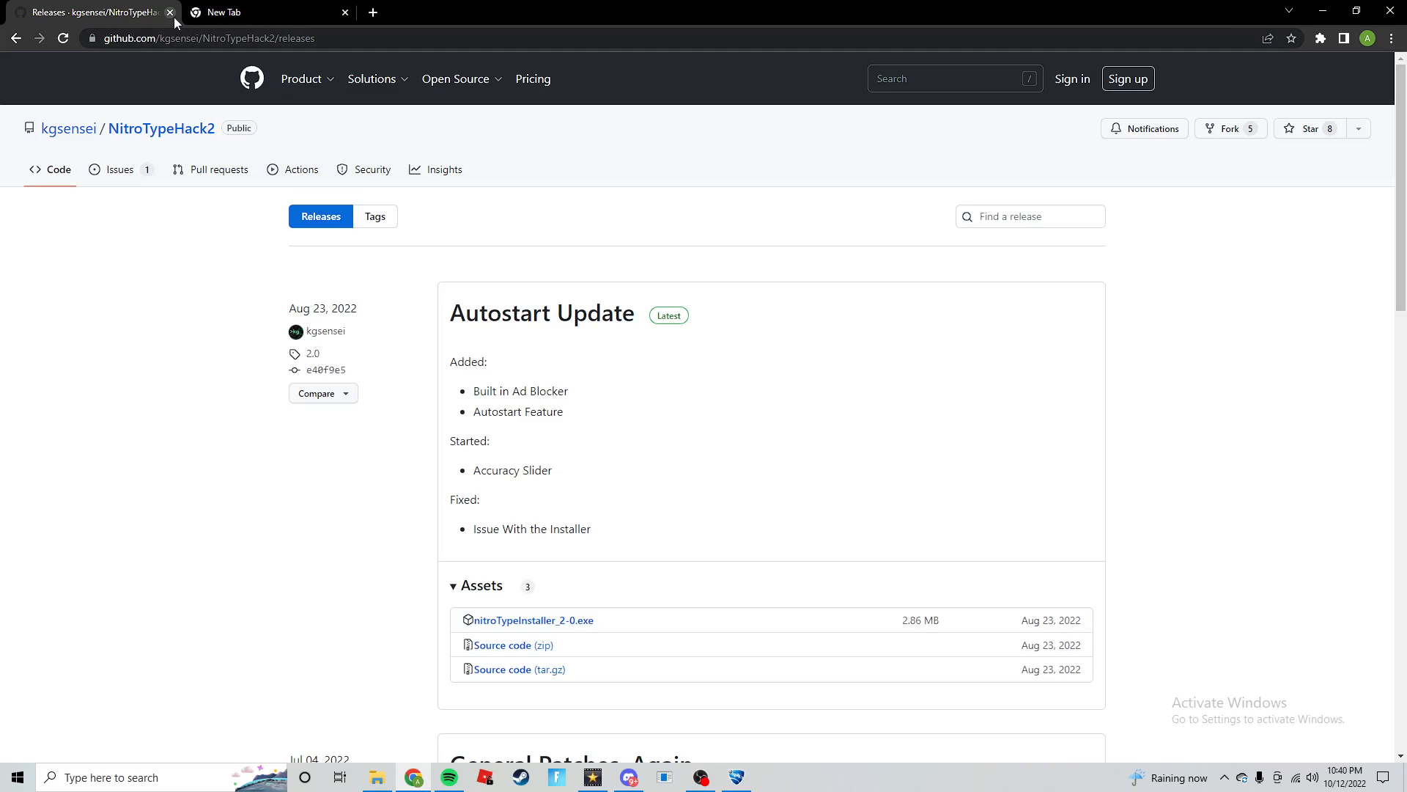
pyautogui.moveTo(98, 12)
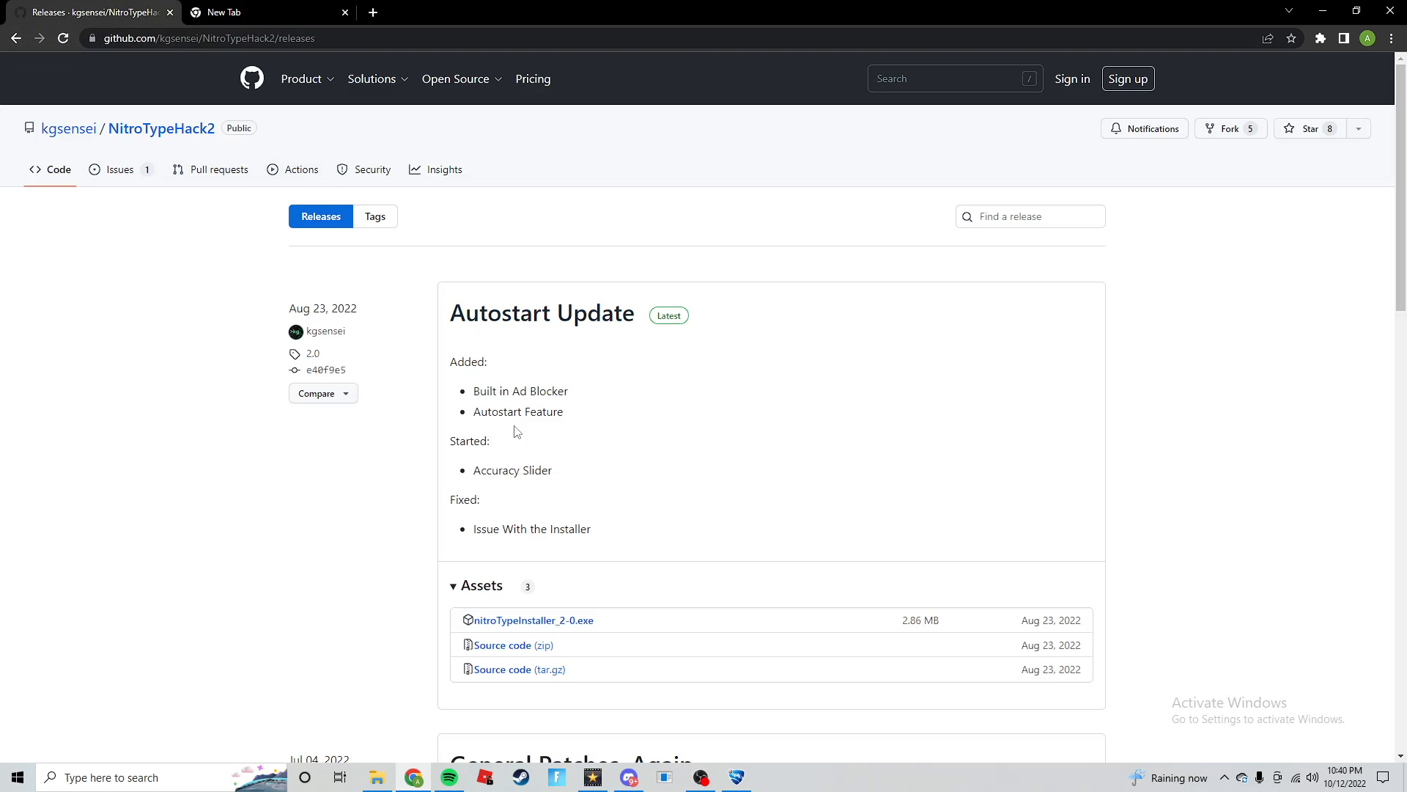
pyautogui.moveTo(502, 431)
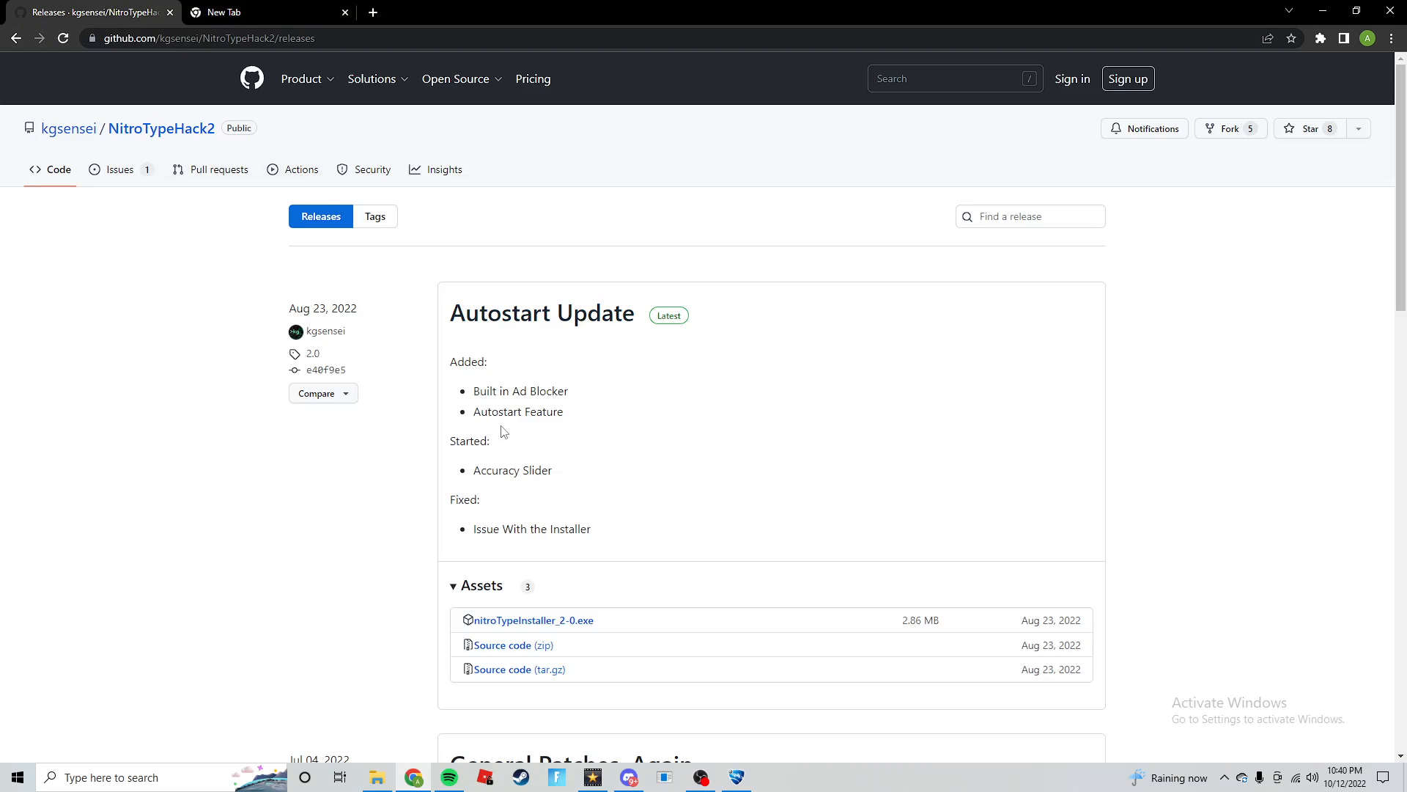
pyautogui.moveTo(559, 526)
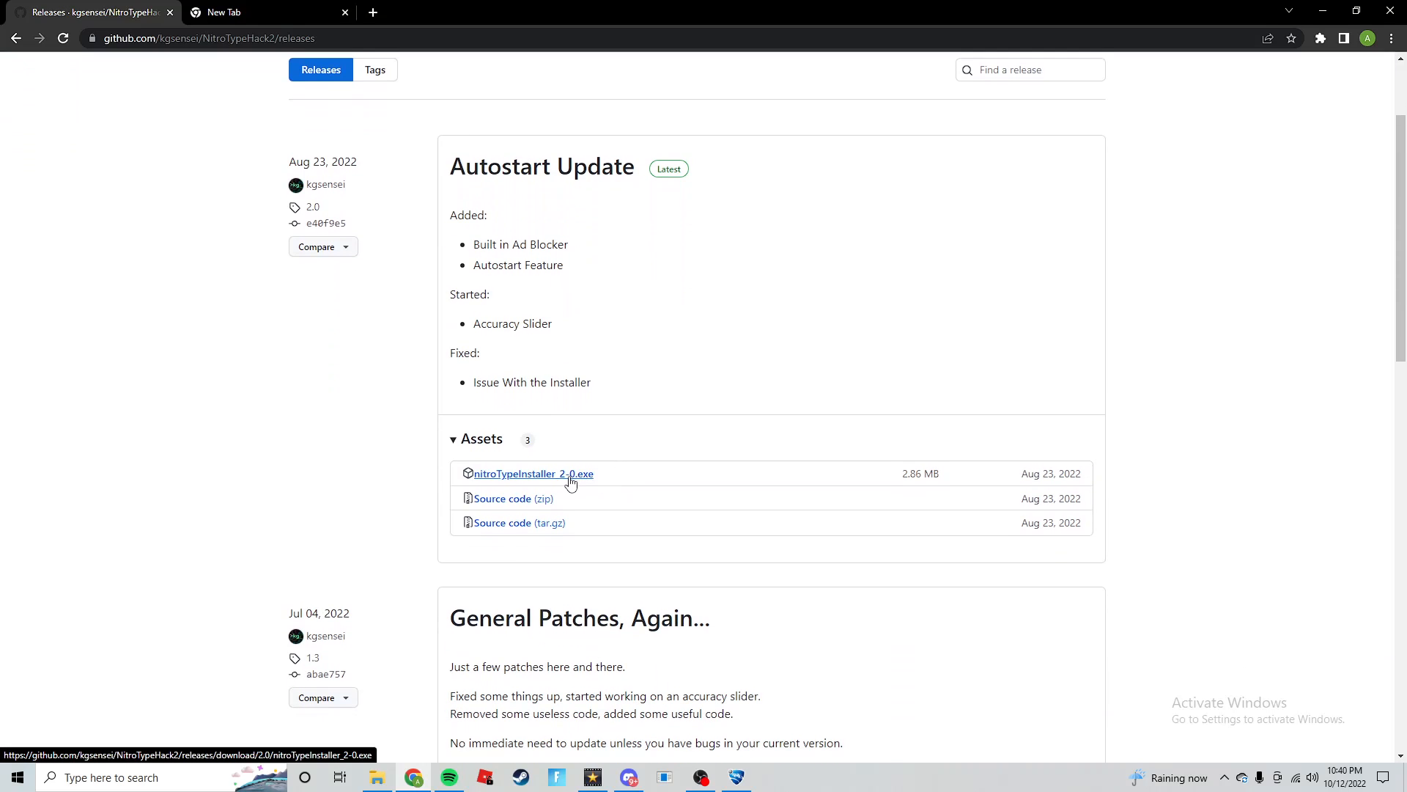
pyautogui.moveTo(566, 487)
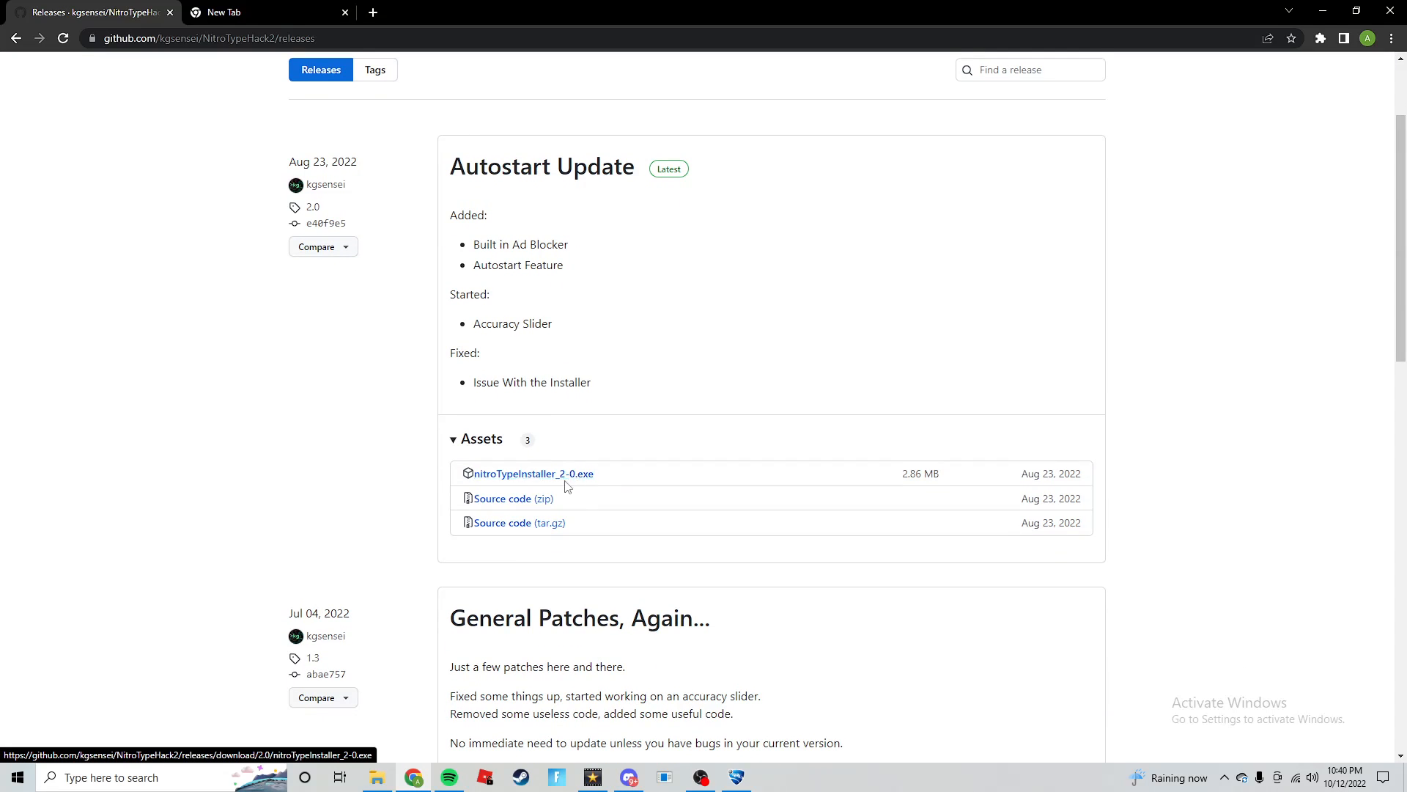
pyautogui.moveTo(534, 473)
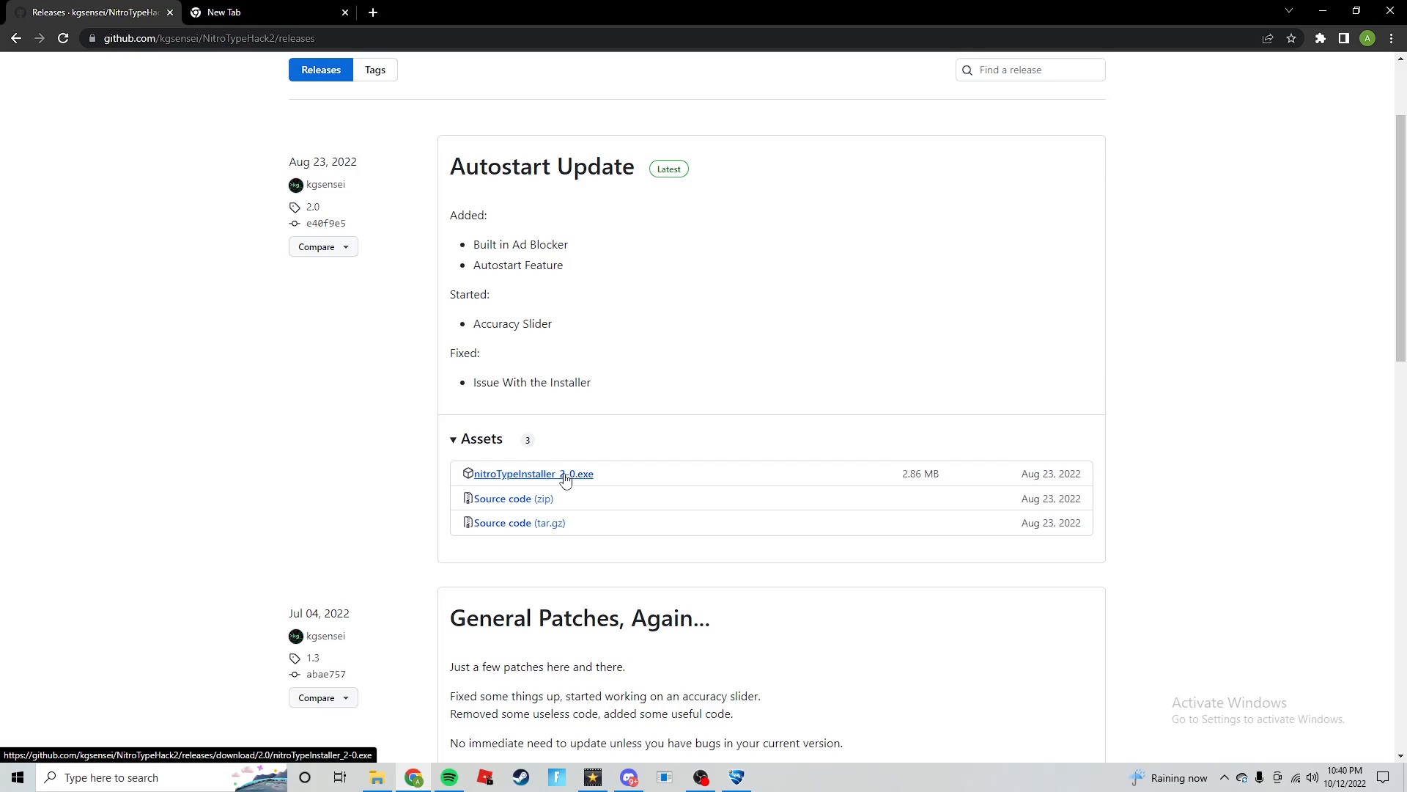
pyautogui.moveTo(449, 509)
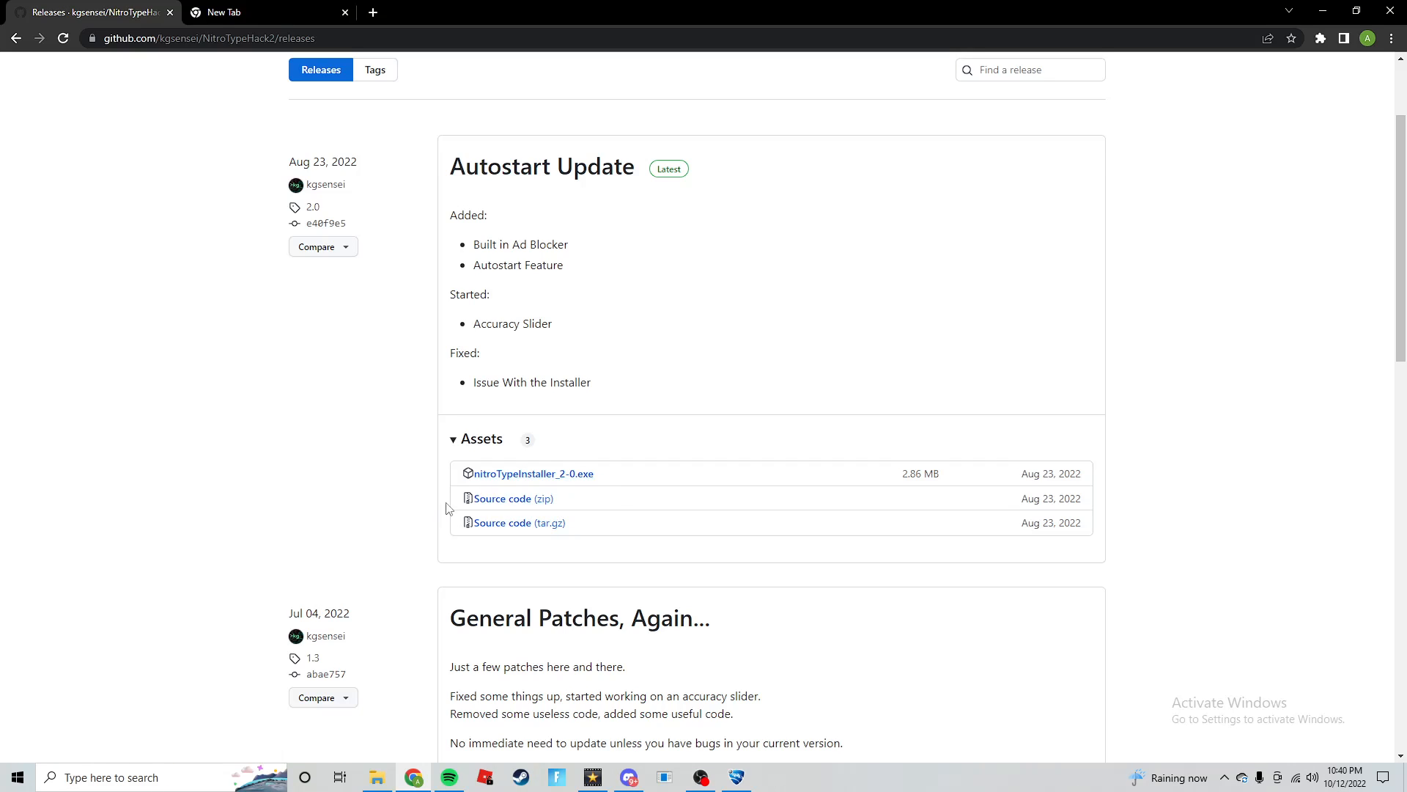
pyautogui.click(532, 473)
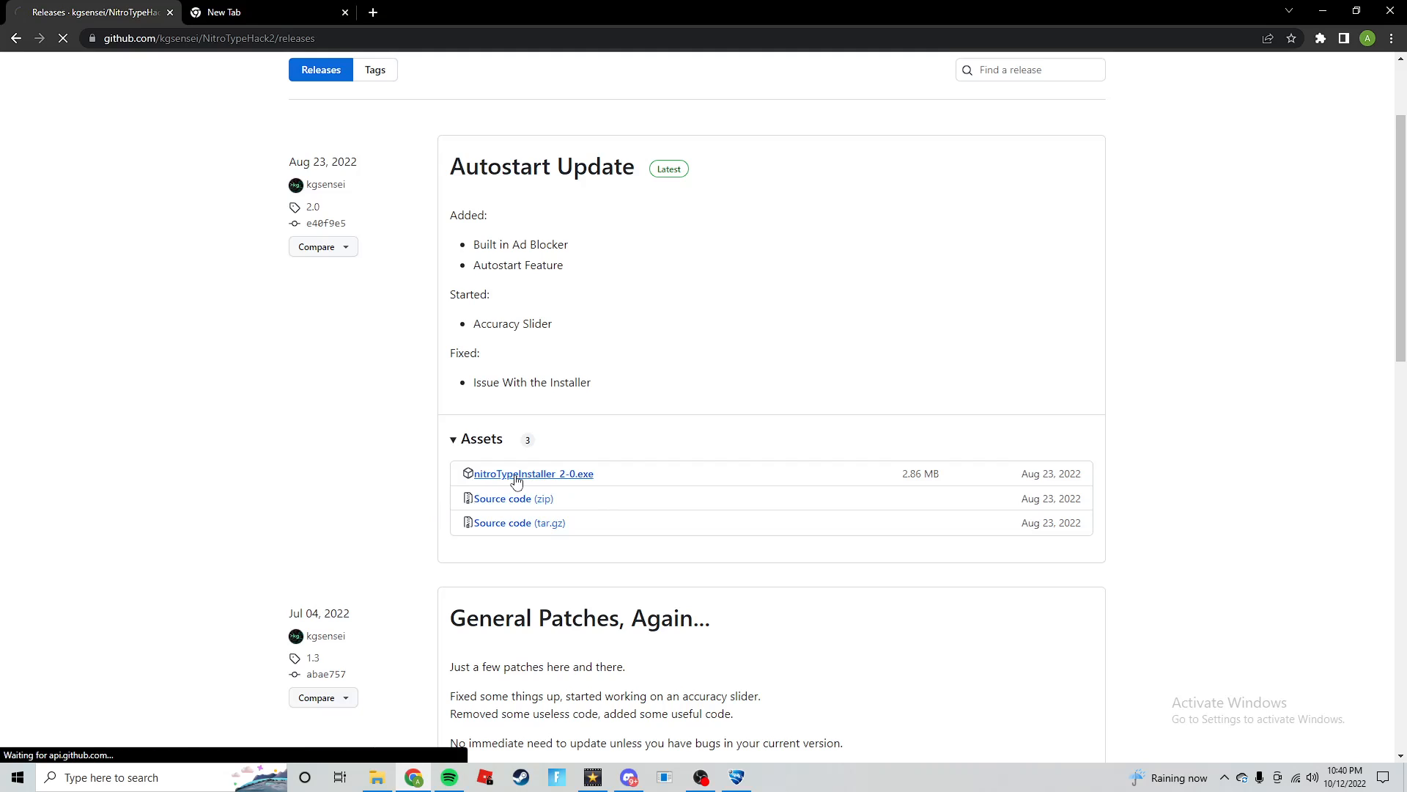
pyautogui.click(533, 474)
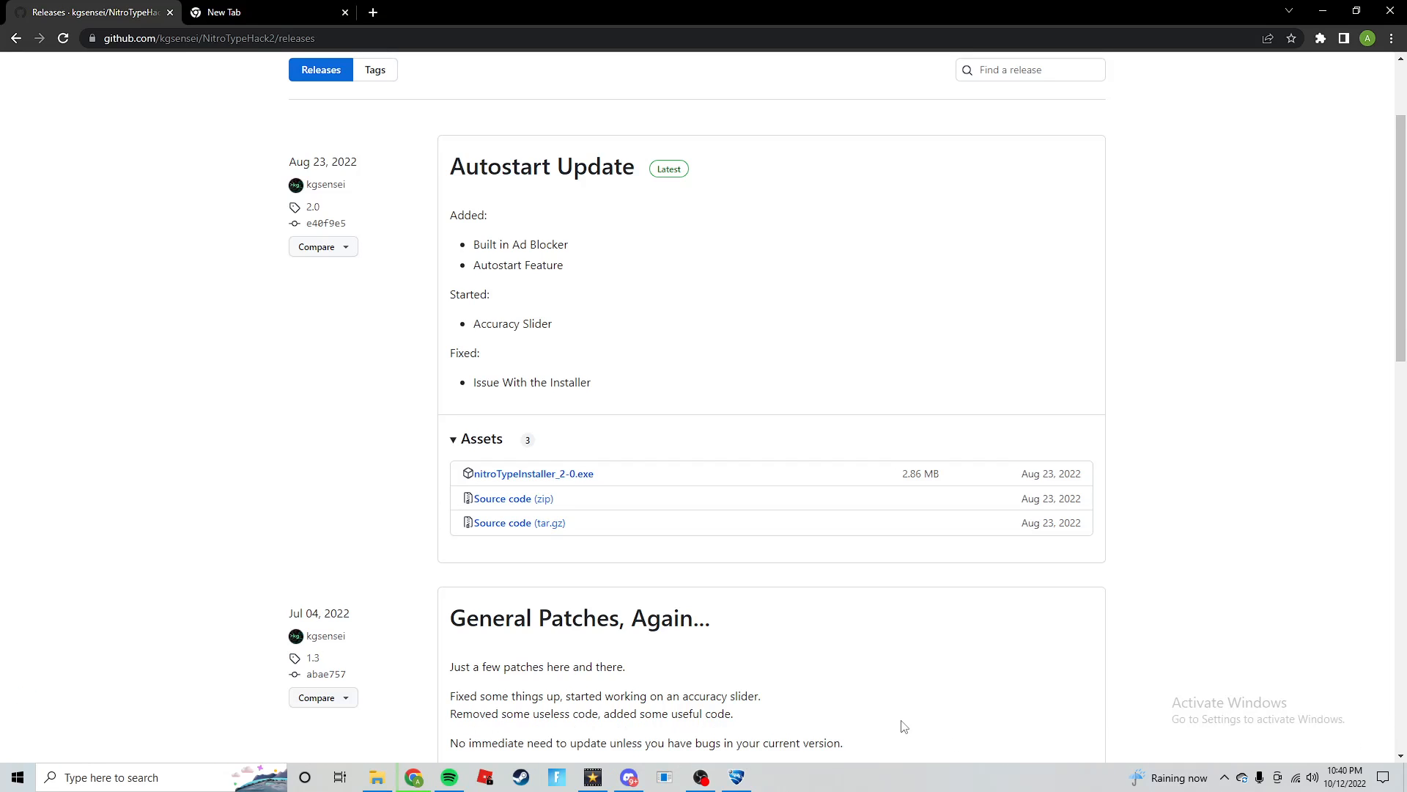
pyautogui.moveTo(761, 717)
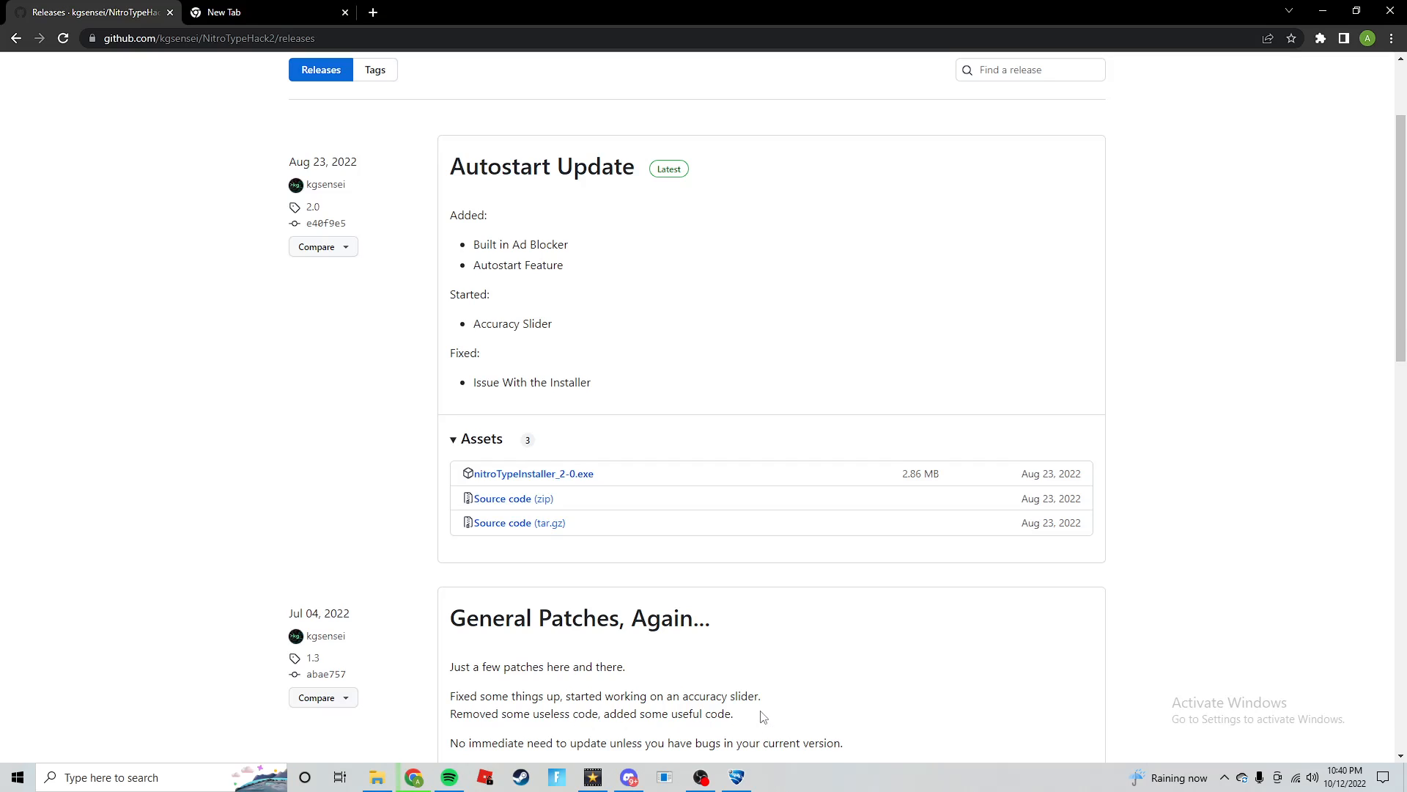
pyautogui.click(532, 473)
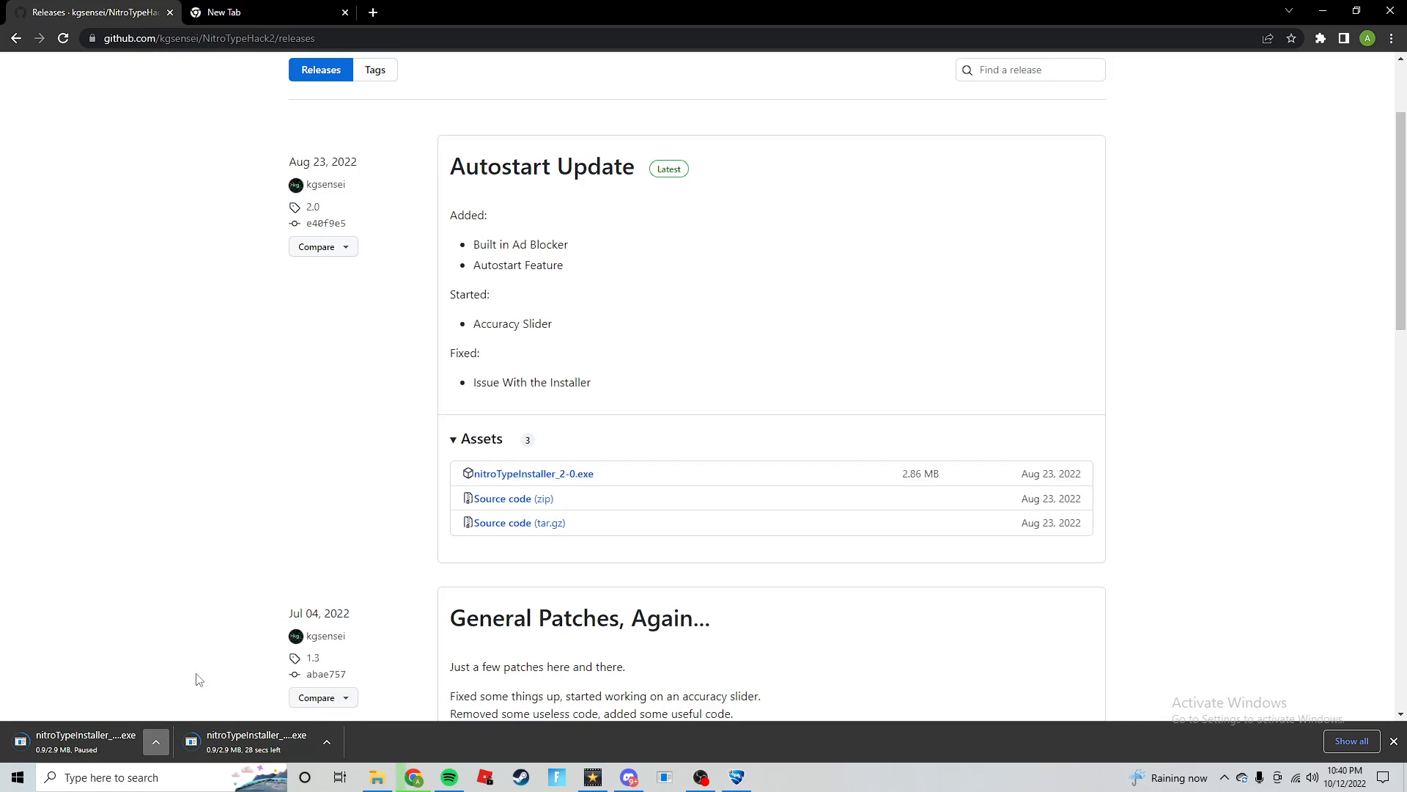
pyautogui.moveTo(518, 709)
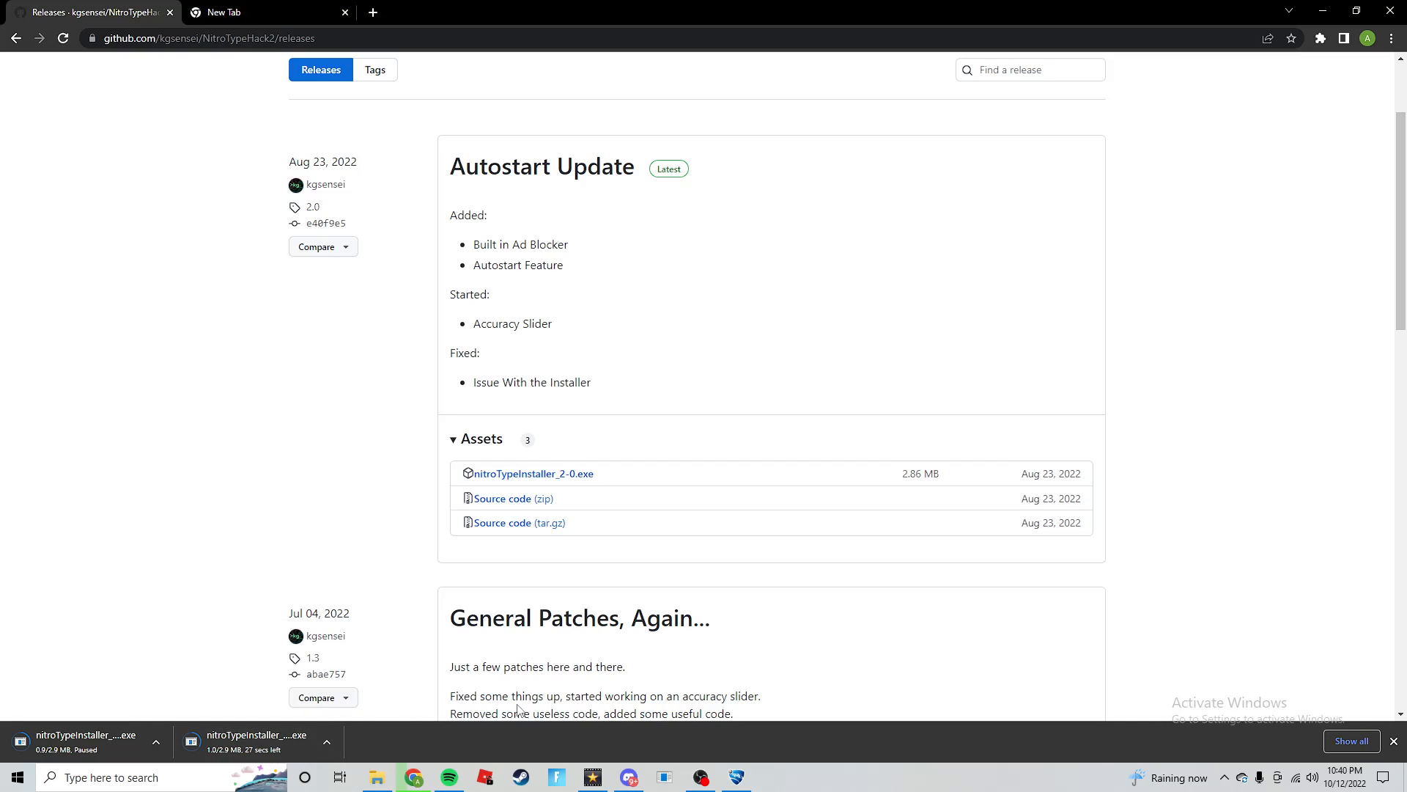
pyautogui.moveTo(394, 744)
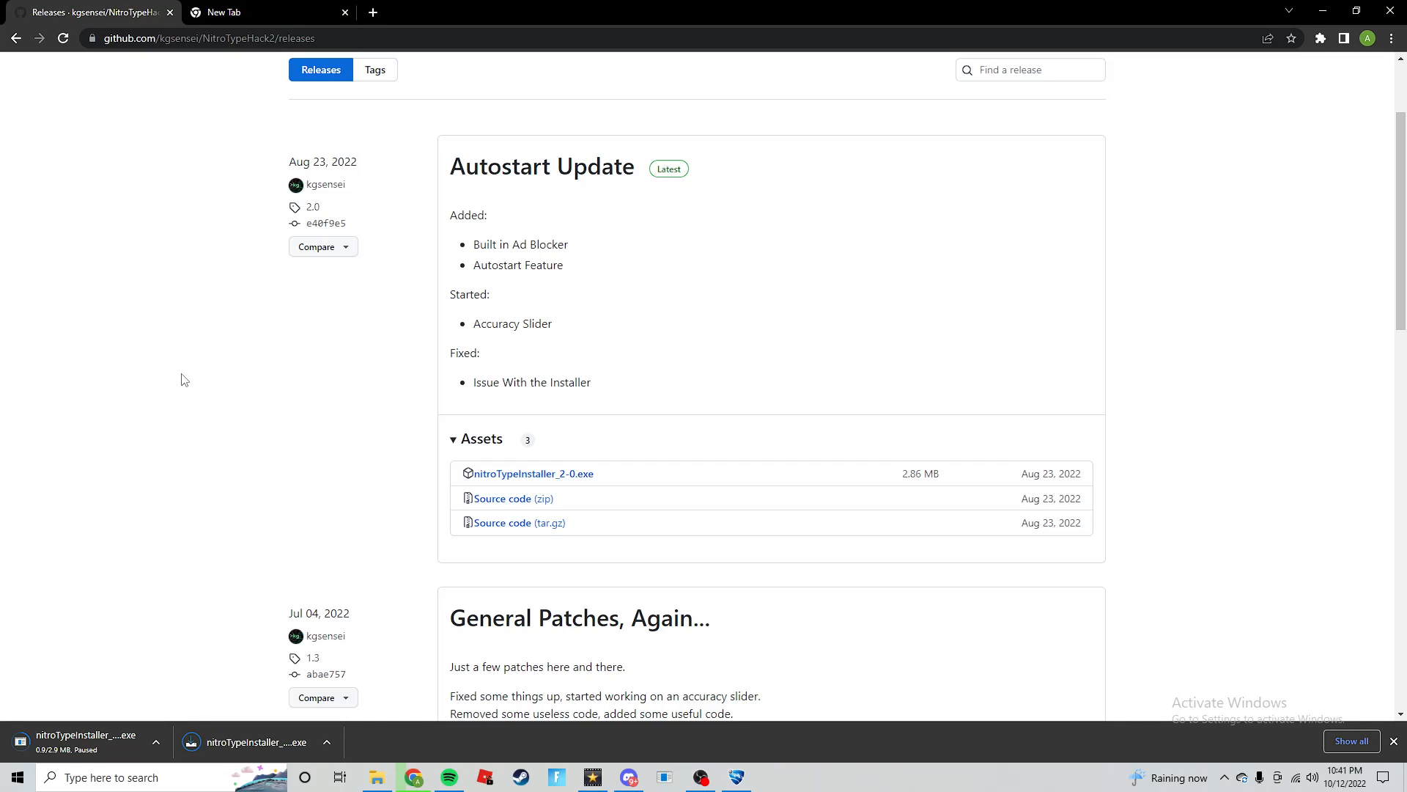
# - Run the downloaded installer from Chrome's download bar and reveal the SmartScreen blocked-app details
pyautogui.click(278, 741)
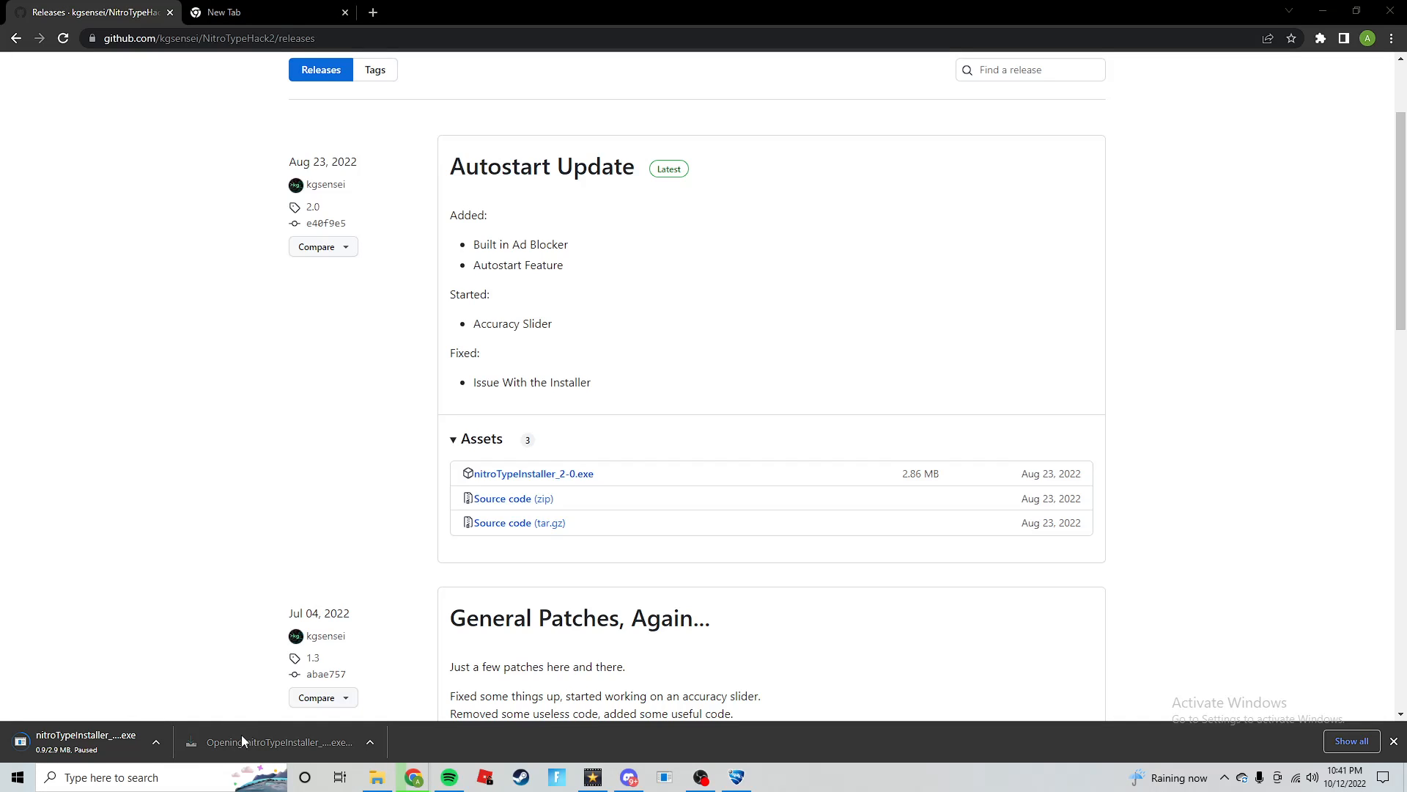
pyautogui.moveTo(218, 714)
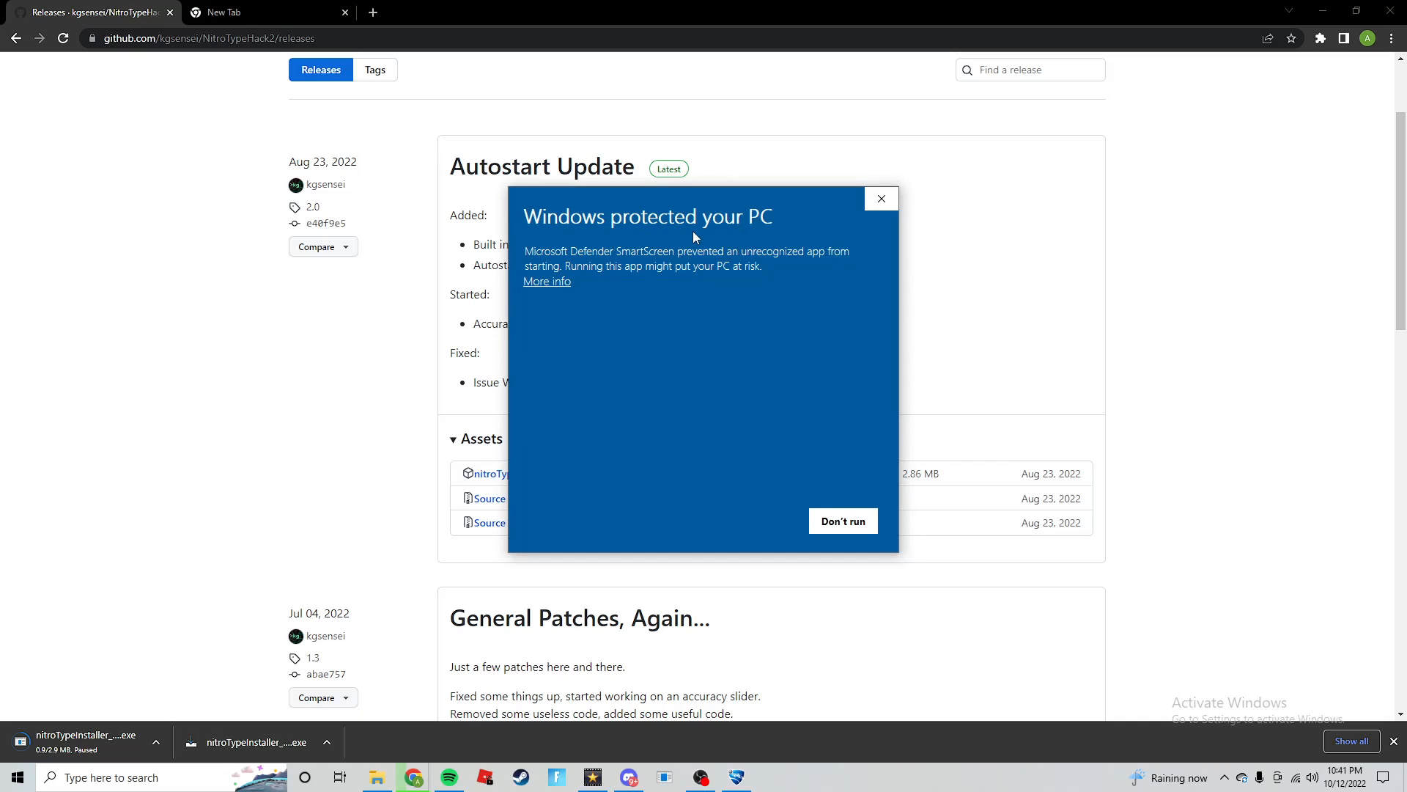
pyautogui.click(701, 777)
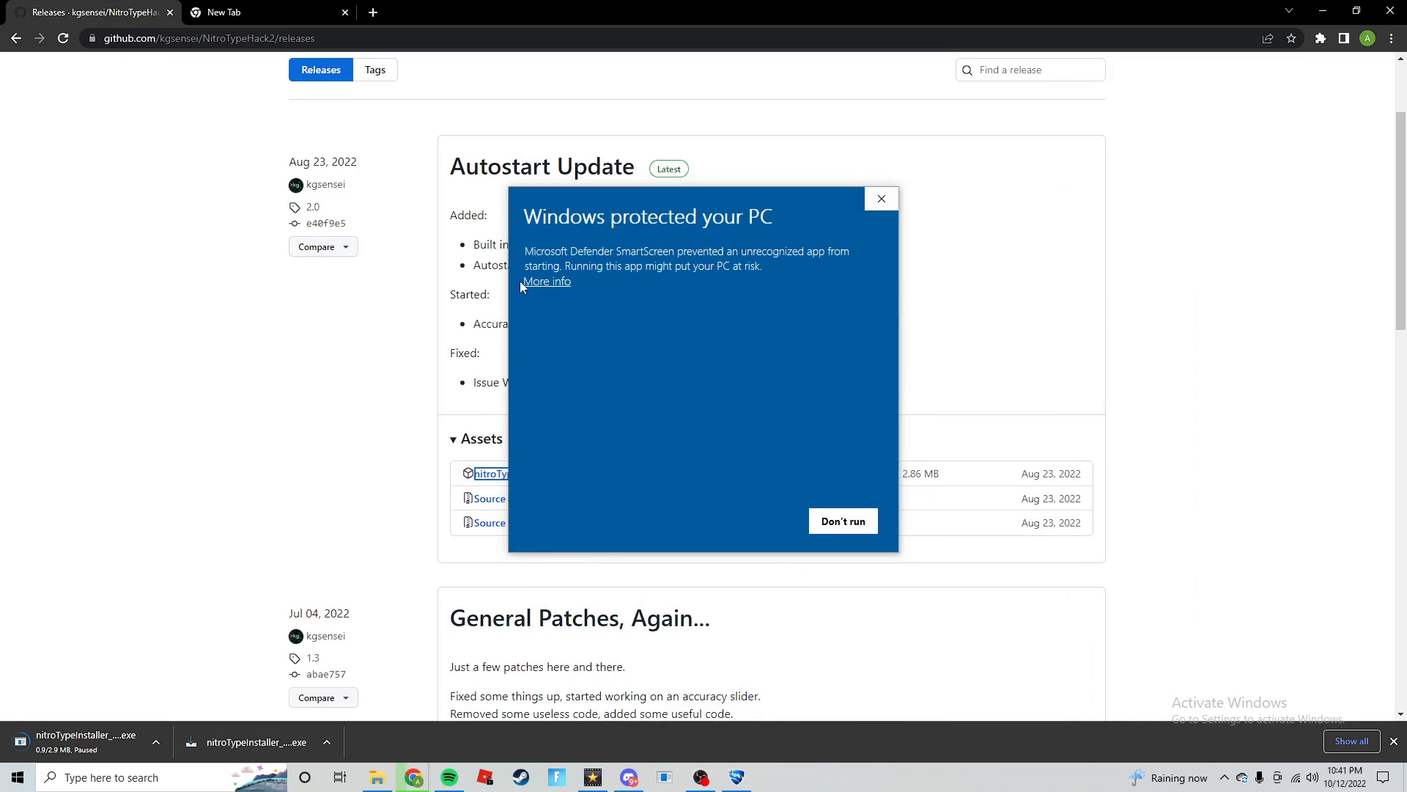
pyautogui.click(545, 281)
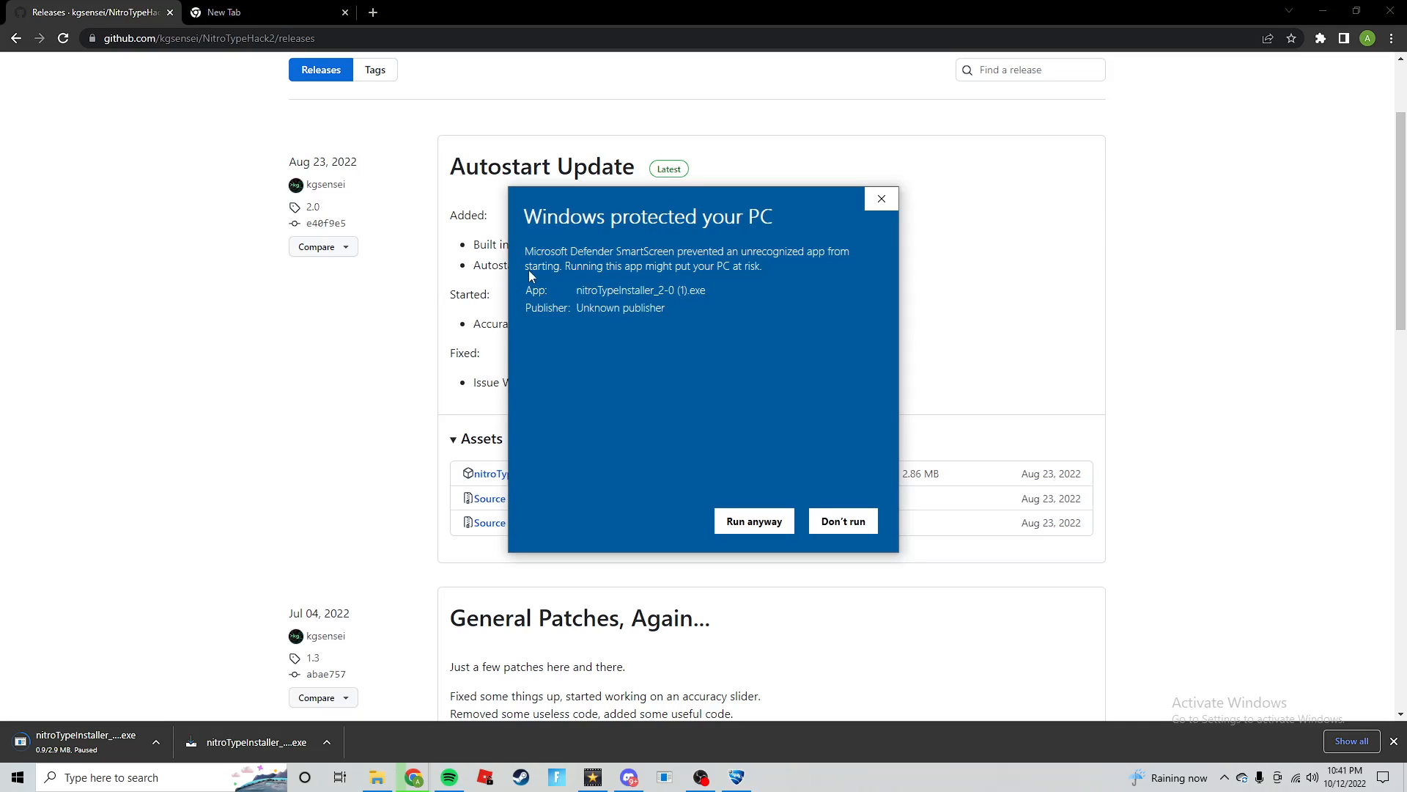
pyautogui.moveTo(630, 247)
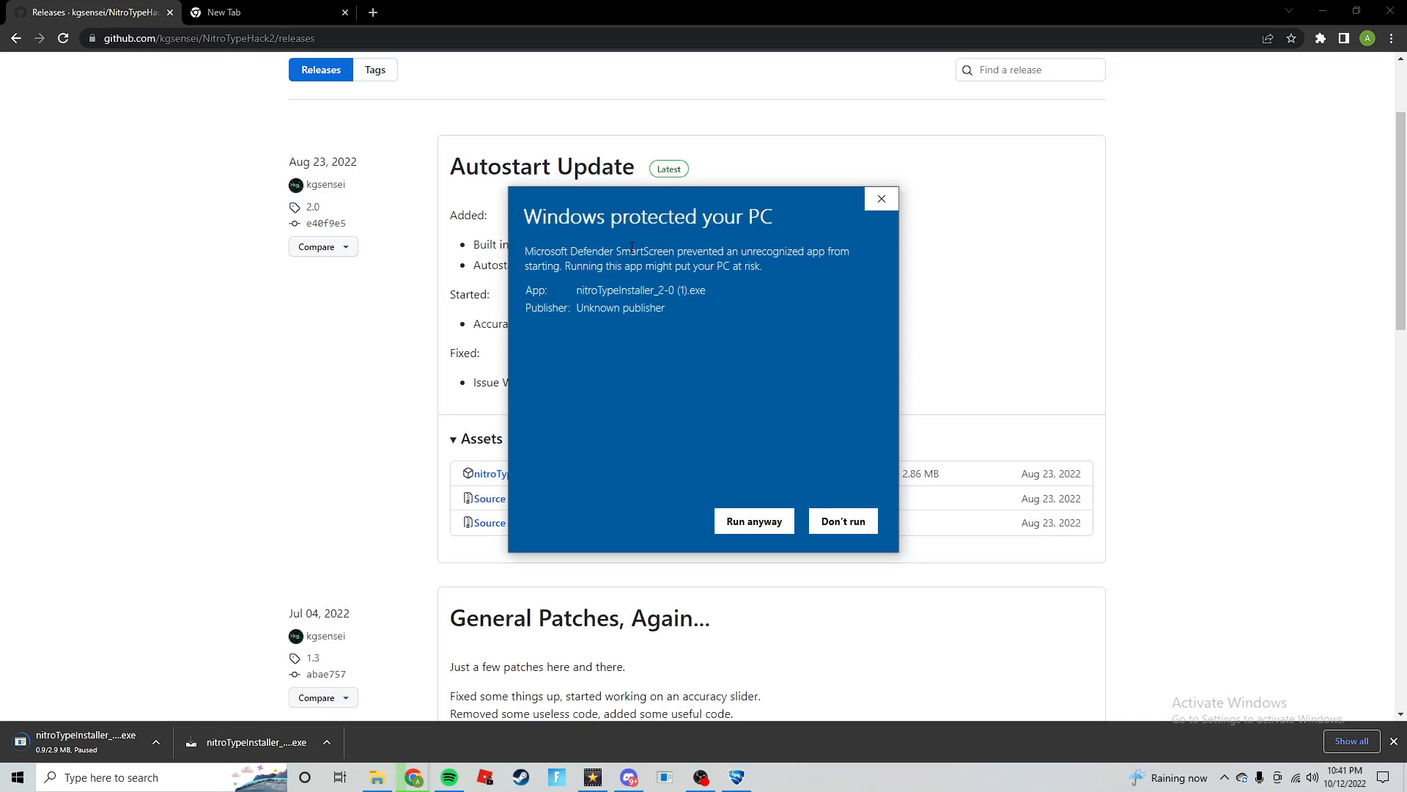
pyautogui.moveTo(591, 271)
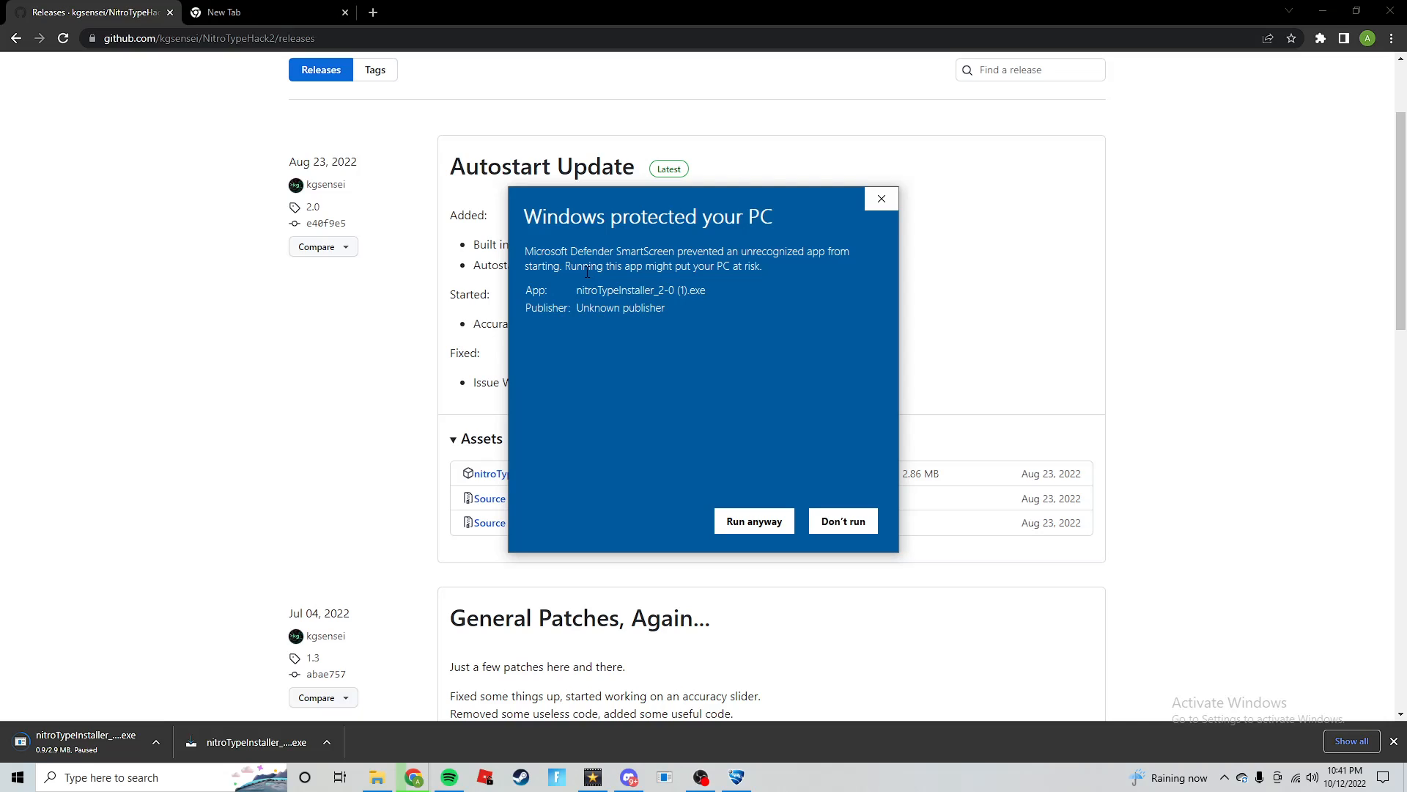
pyautogui.moveTo(751, 553)
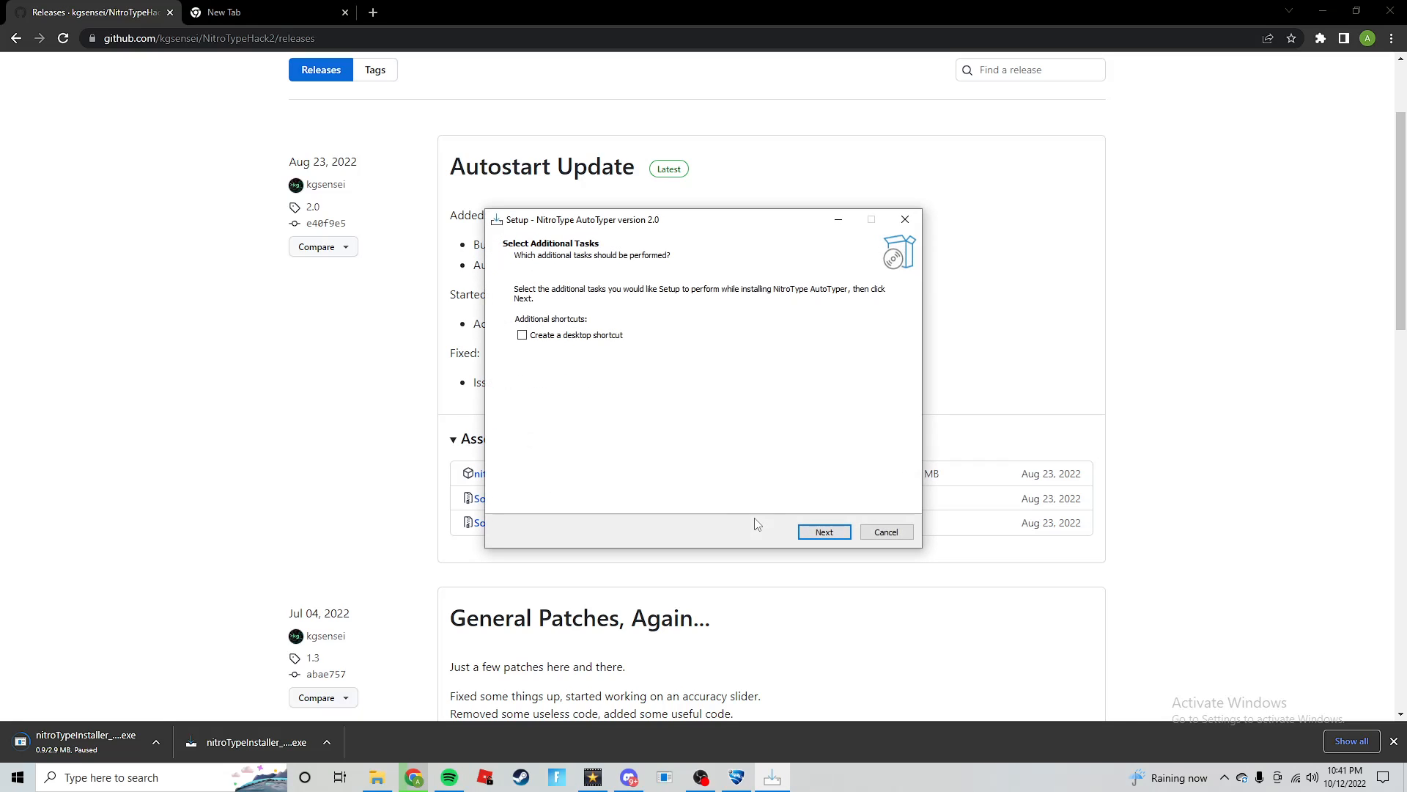
pyautogui.moveTo(591, 348)
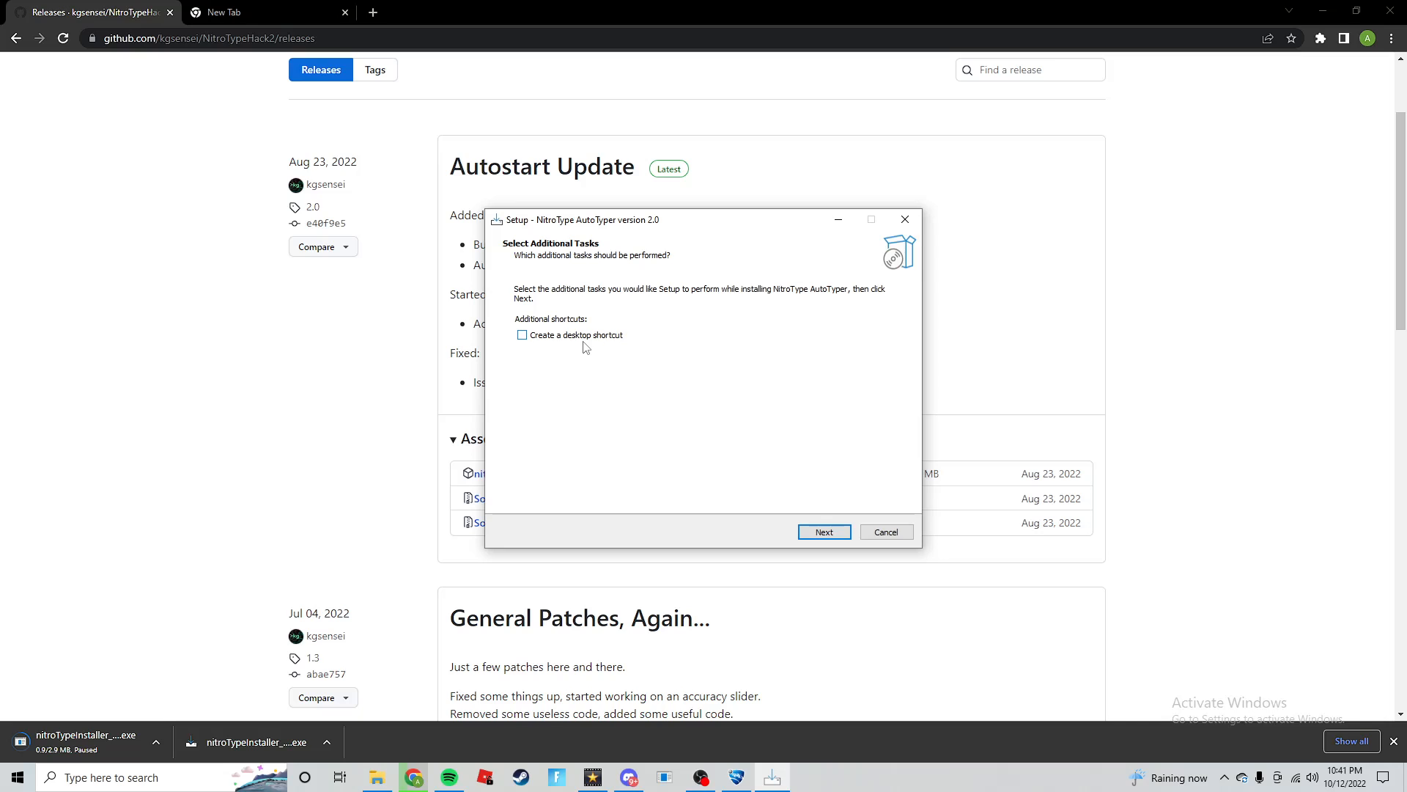
pyautogui.moveTo(823, 531)
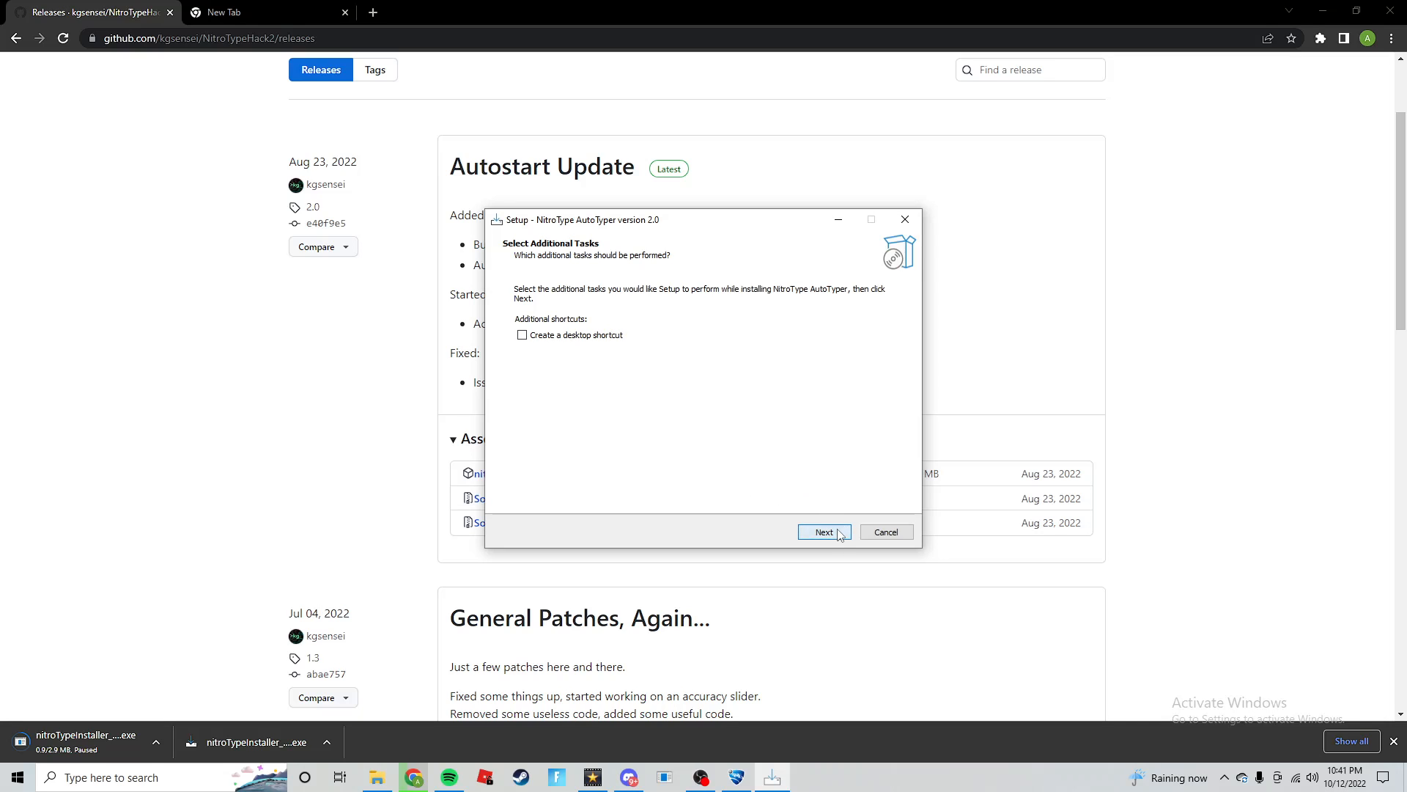
# - Continue the setup past additional tasks without creating a desktop shortcut
pyautogui.click(822, 530)
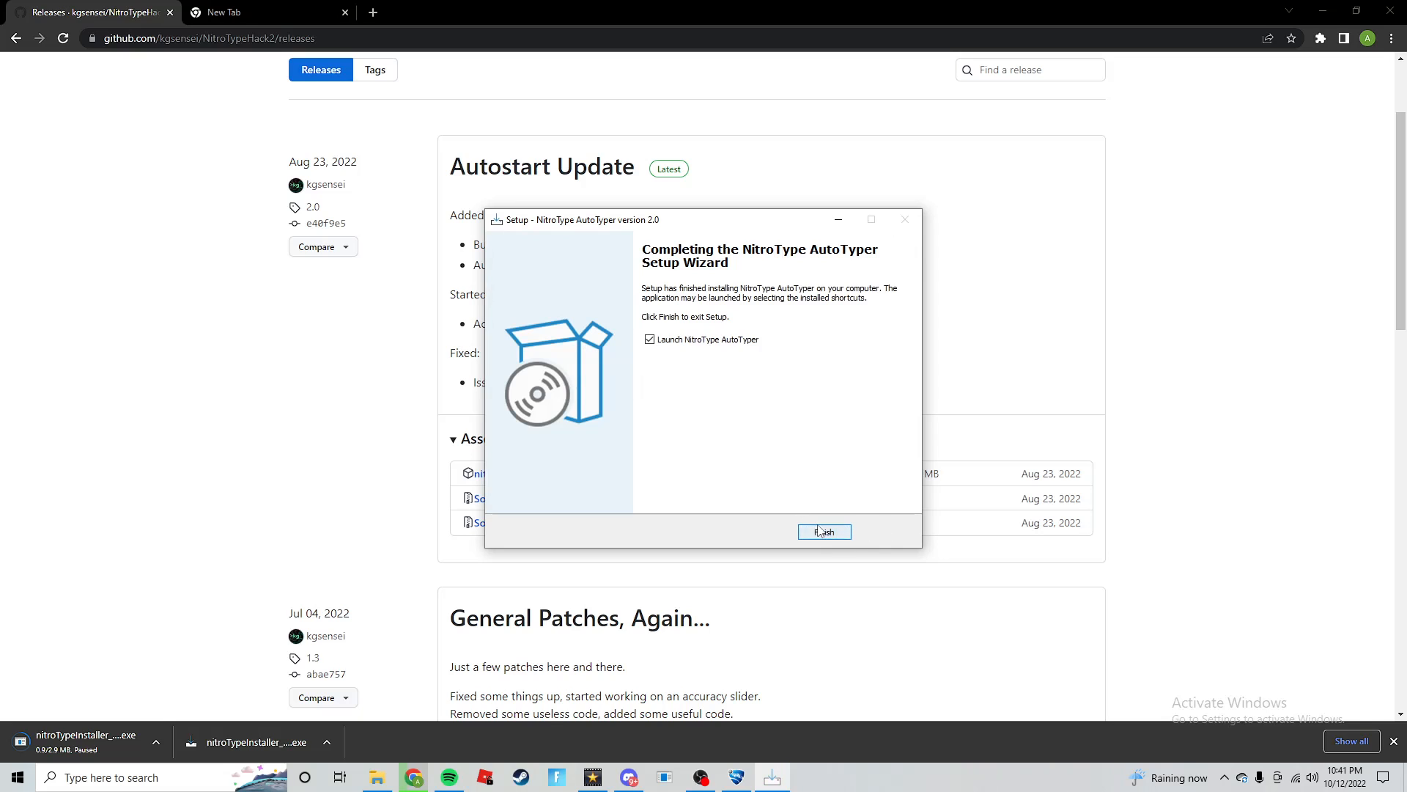
# - Finish the setup wizard with 'Launch NitroType AutoTyper' left checked
pyautogui.click(823, 530)
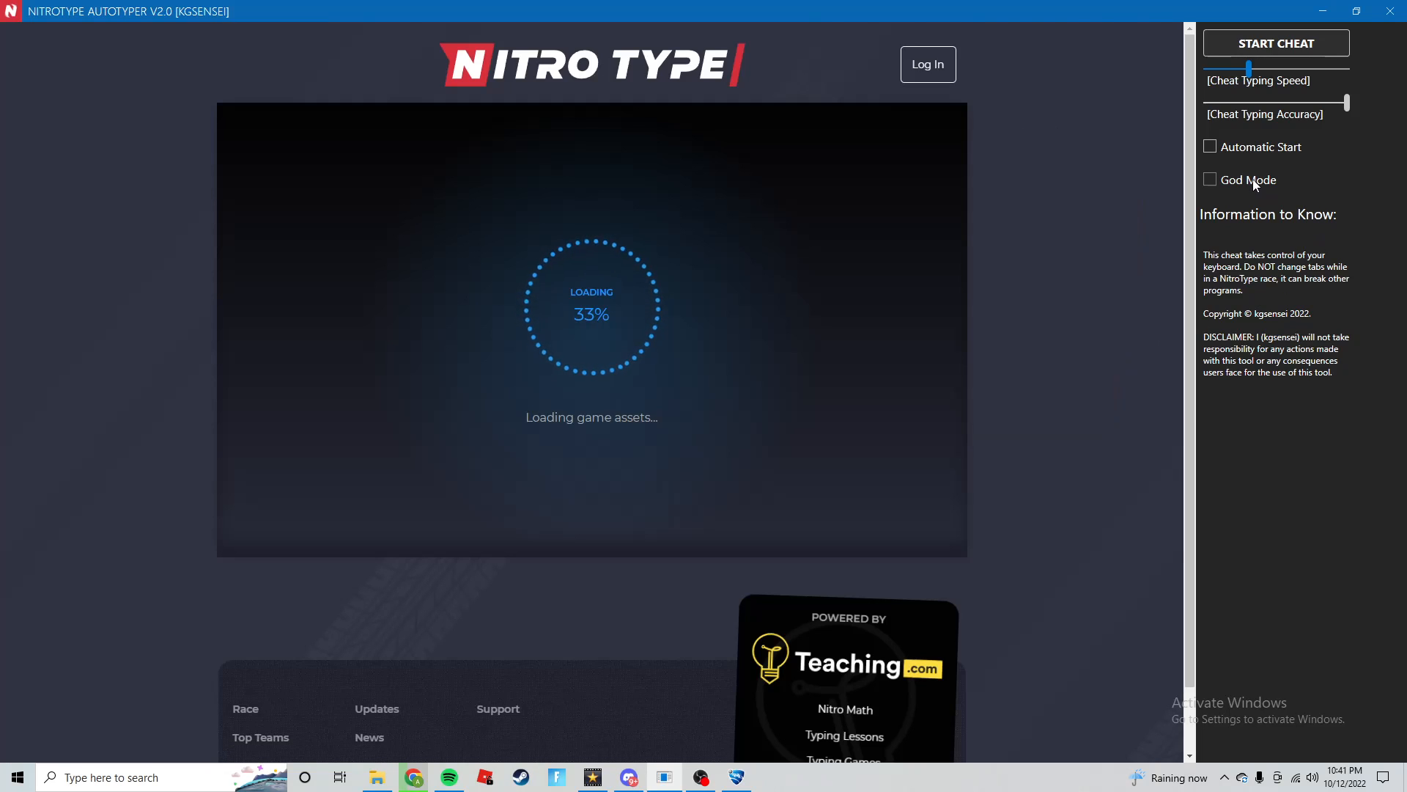
# - Tick the God Mode checkbox in the cheat panel
pyautogui.click(1209, 179)
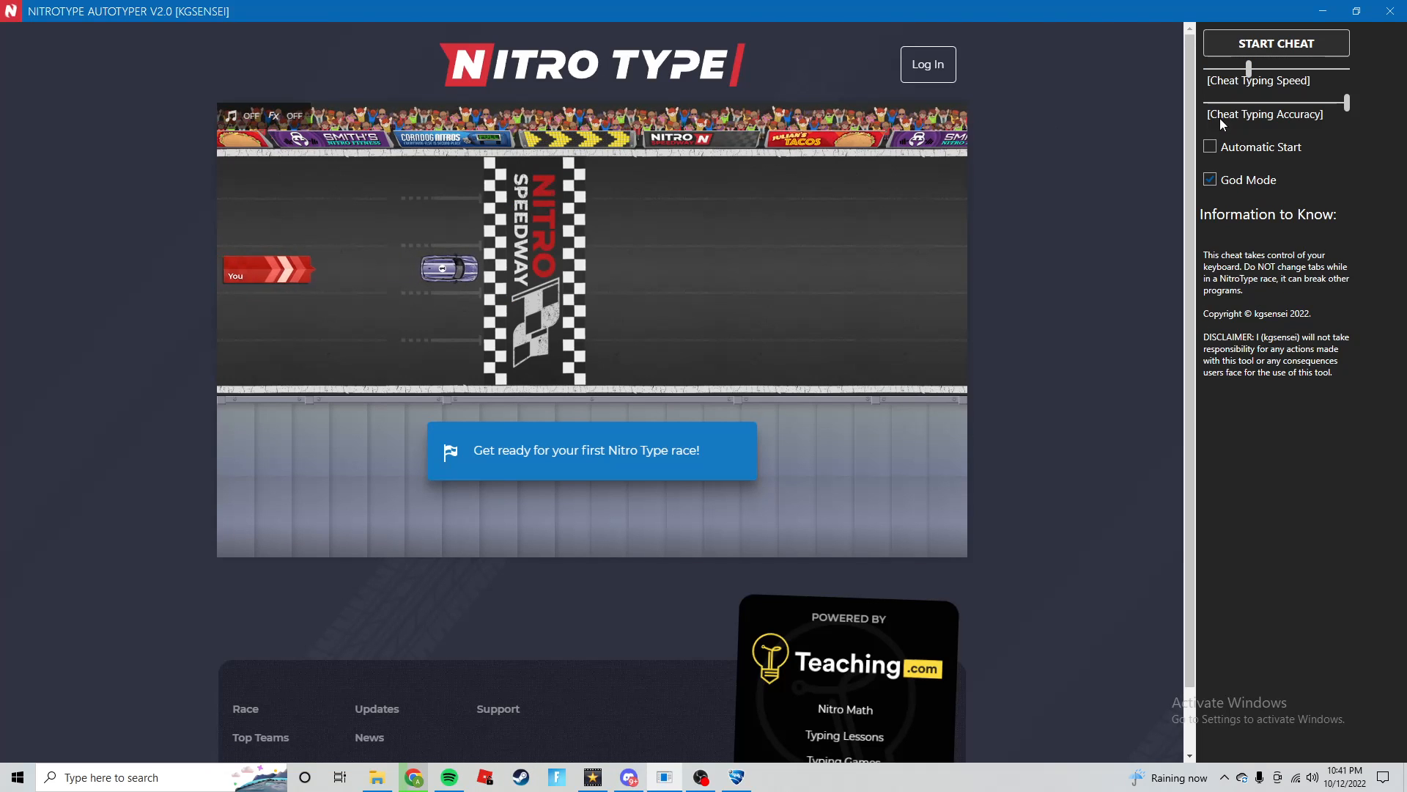
pyautogui.click(1211, 178)
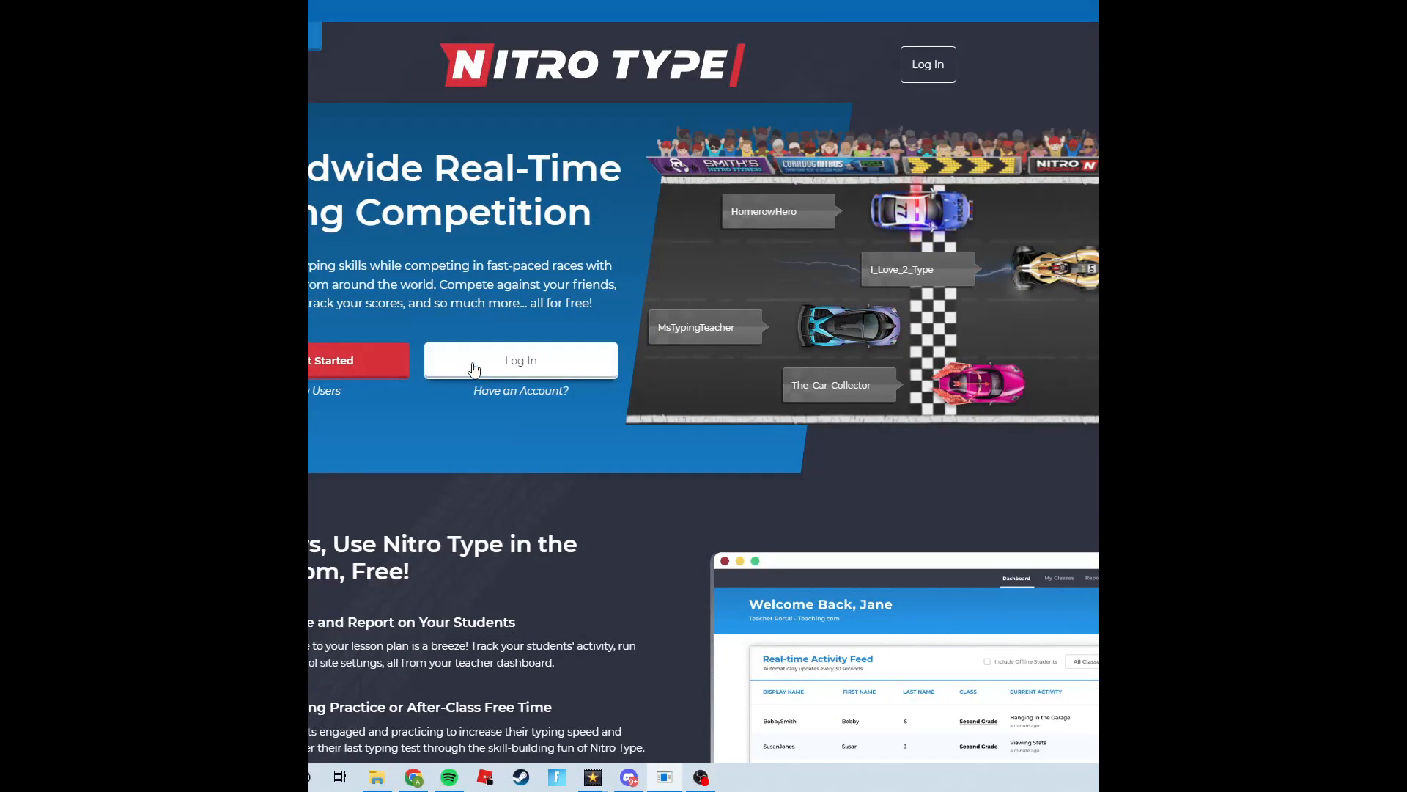
# - Log in to Nitro Type with the saved username and its password
pyautogui.click(519, 361)
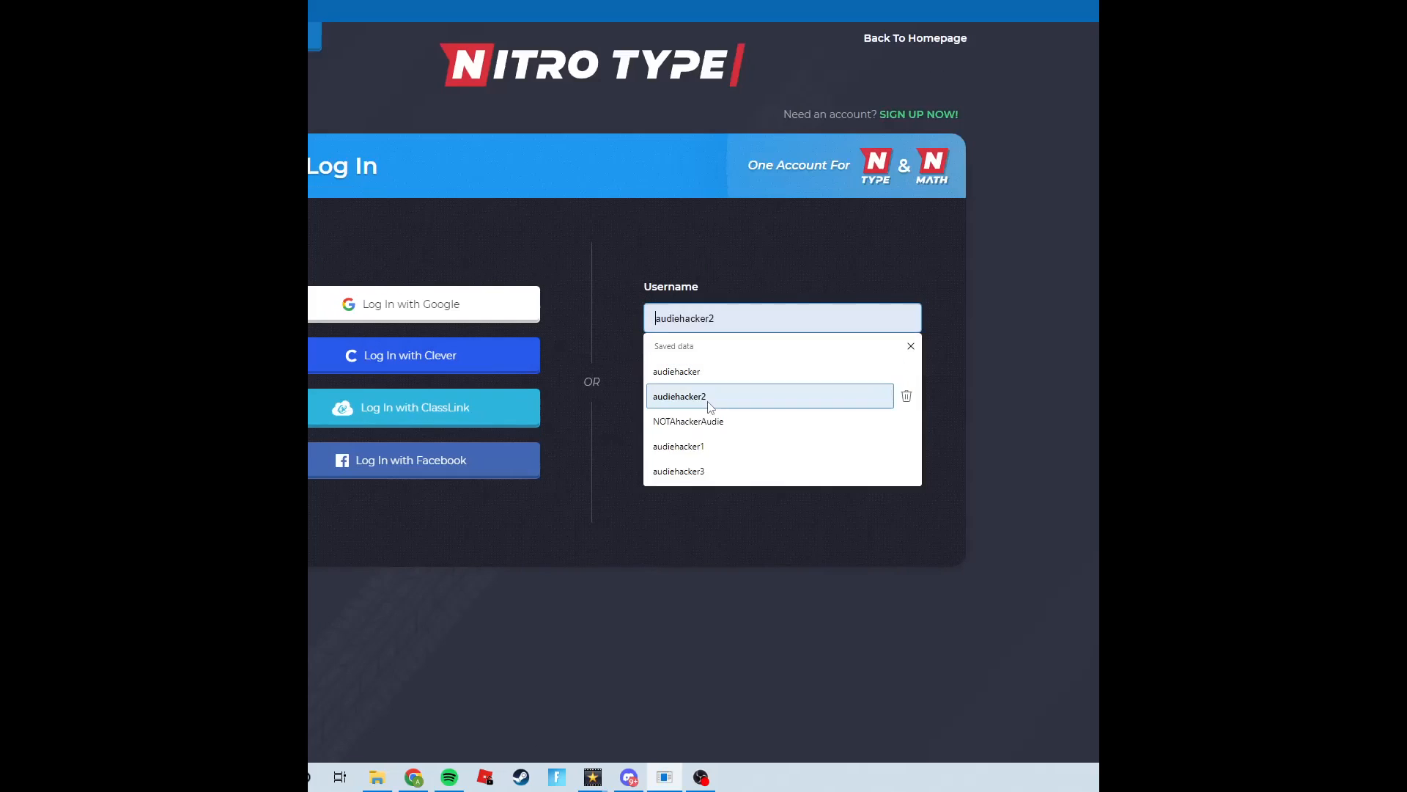
pyautogui.click(782, 381)
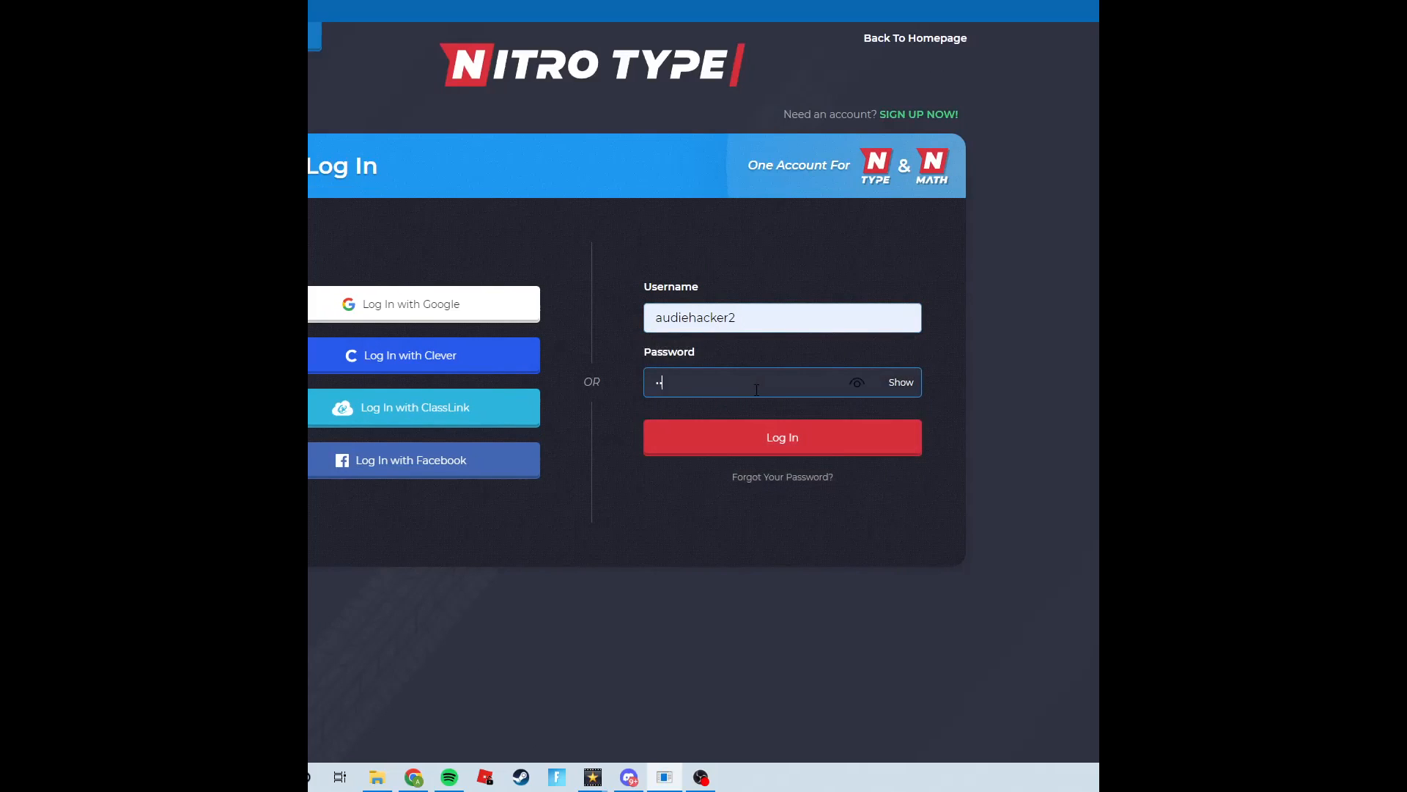
pyautogui.write('password')
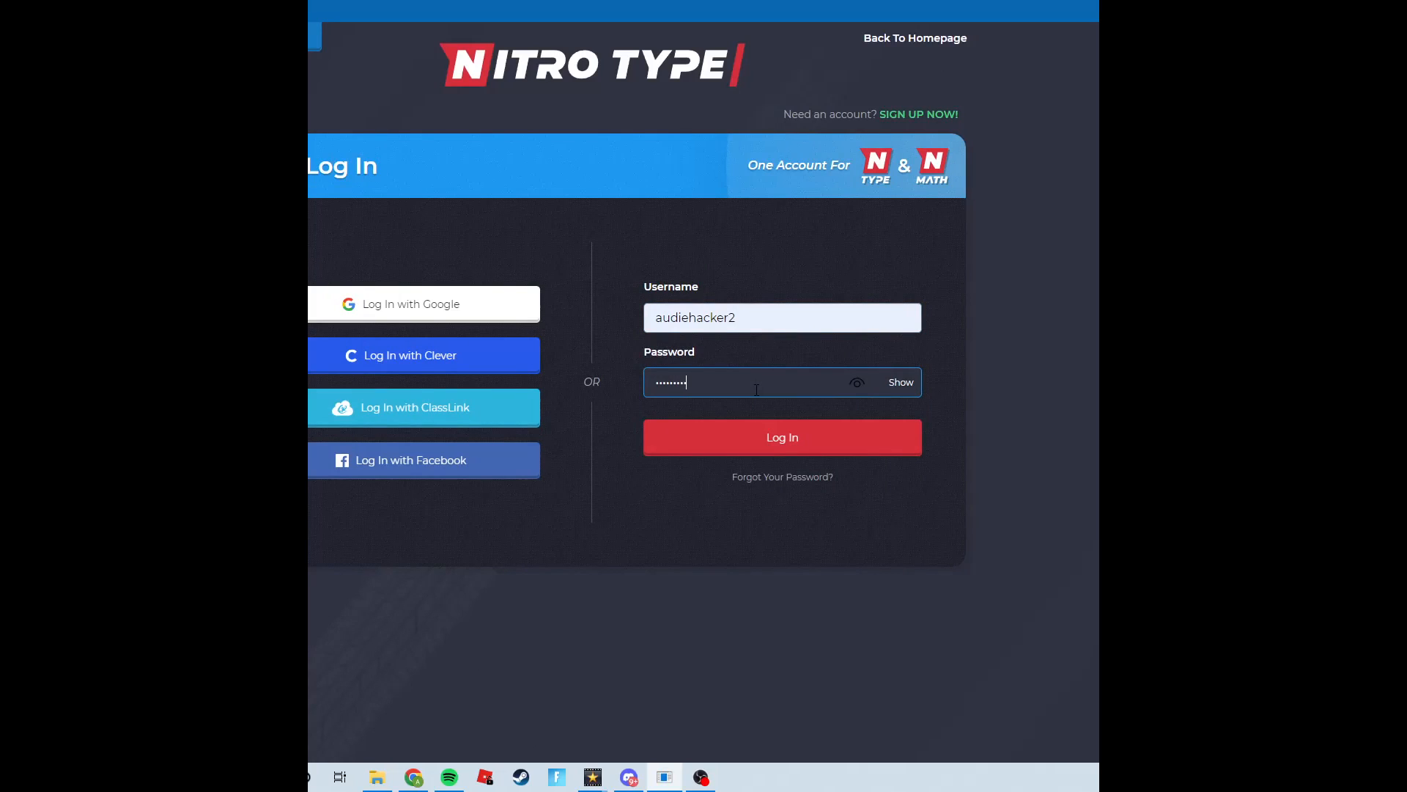
pyautogui.click(781, 437)
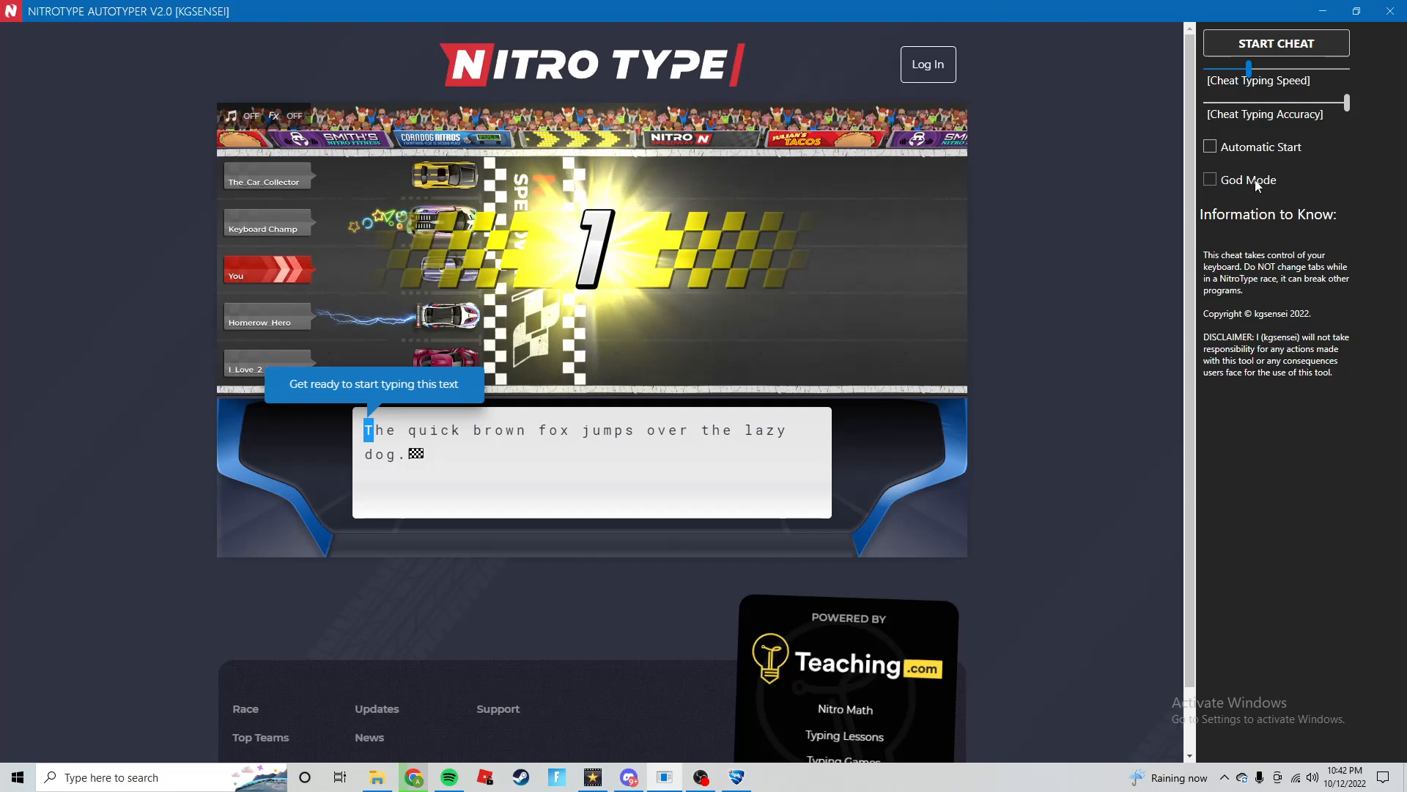
# - Enable God Mode and run START CHEAT to auto-type the quick brown fox race
pyautogui.click(1211, 179)
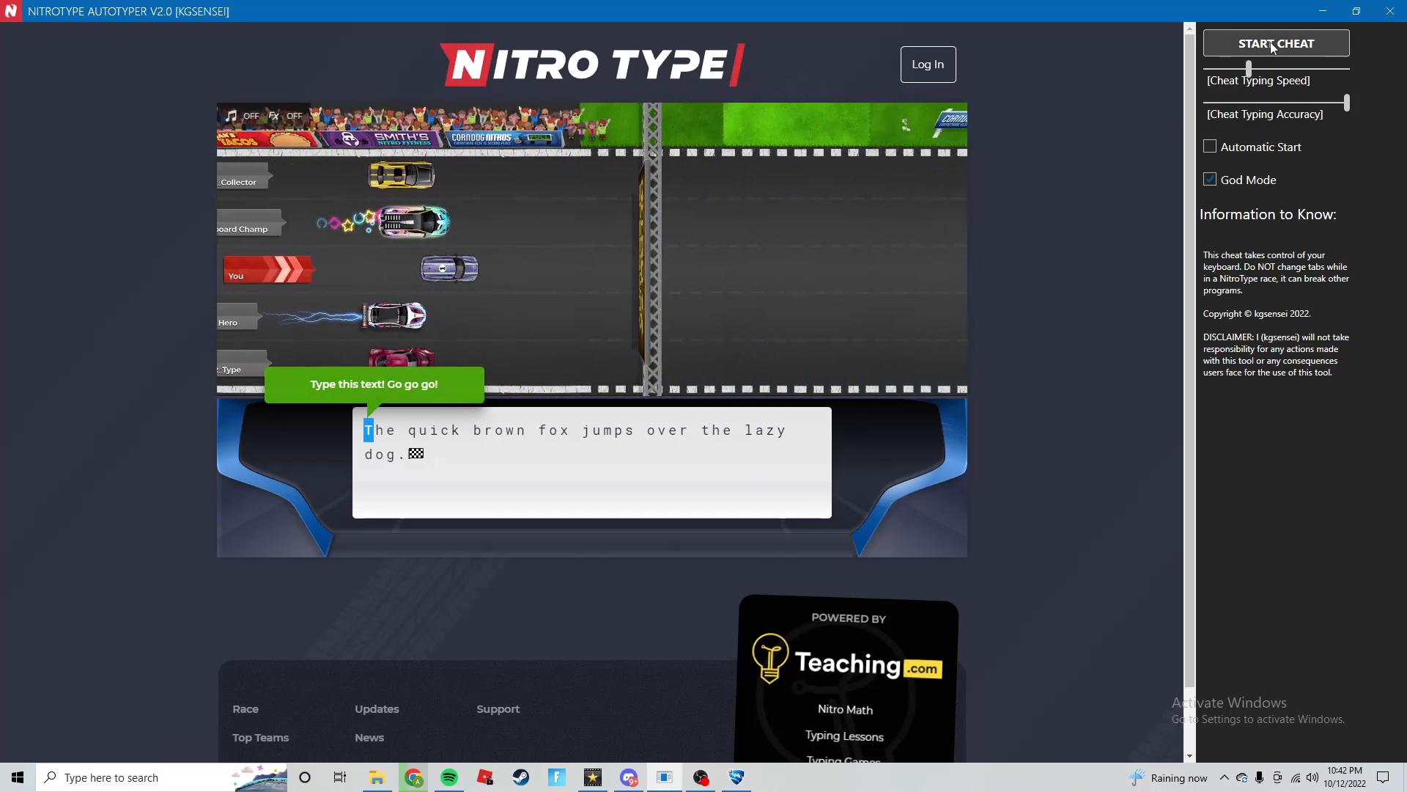
pyautogui.click(1275, 43)
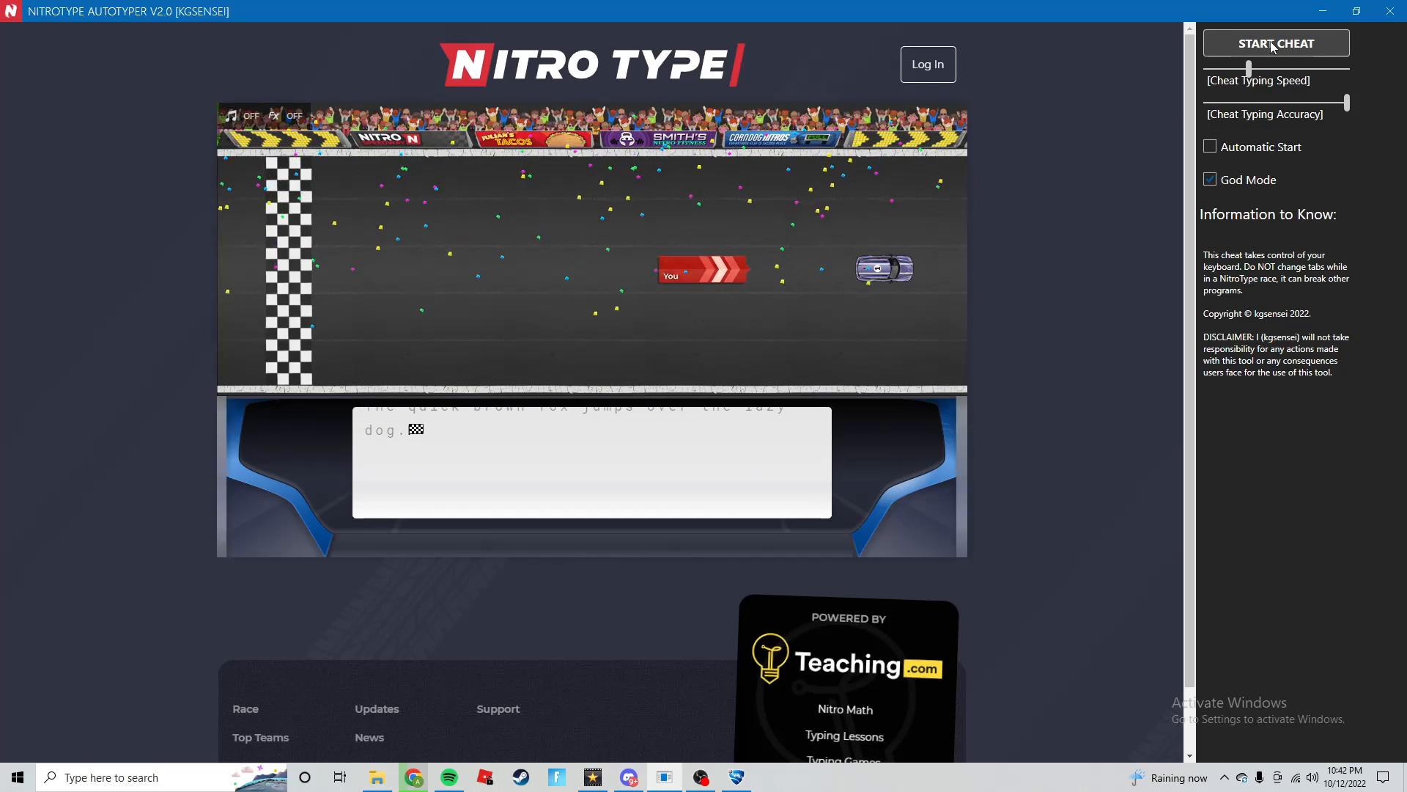
pyautogui.click(1275, 43)
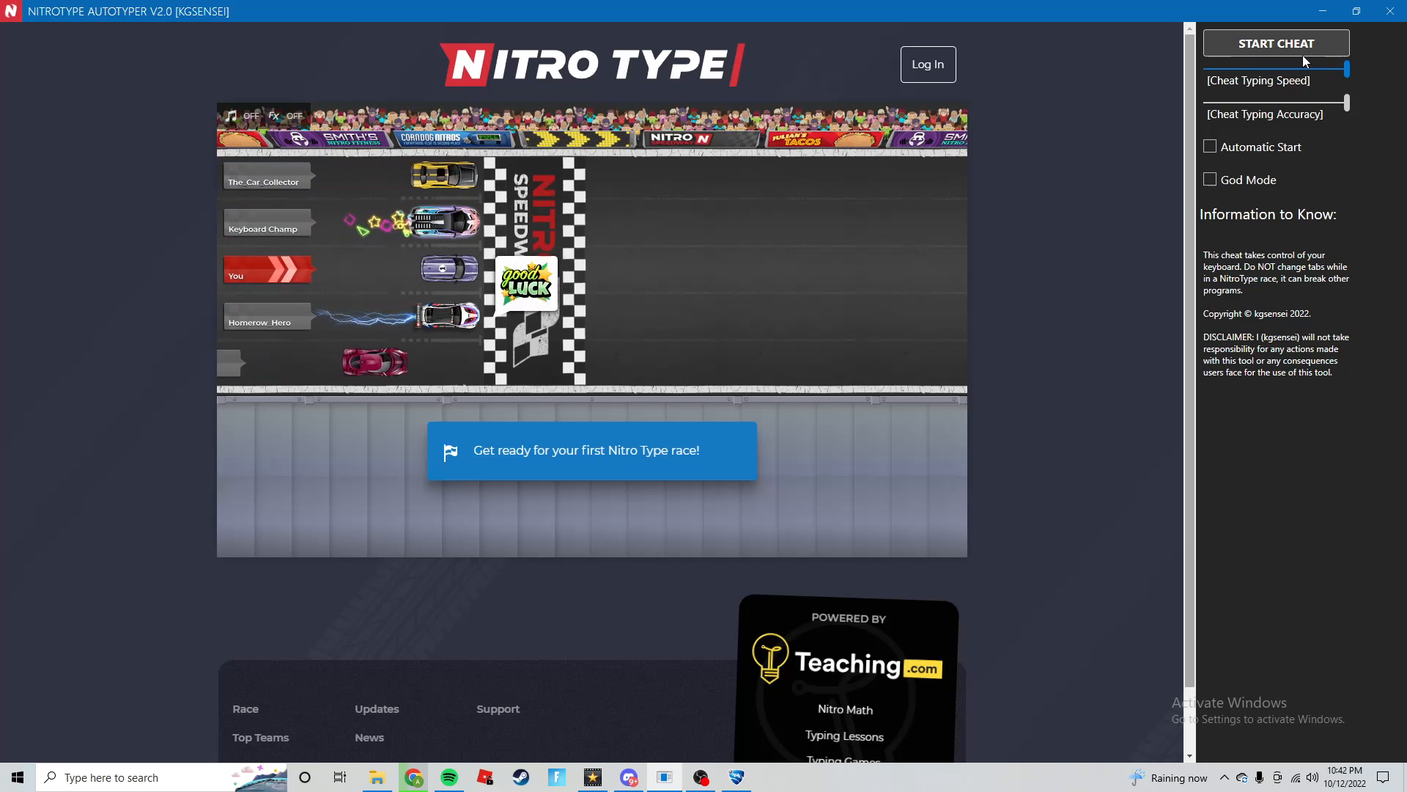
# - Run START CHEAT at maximum speed to win the race in 1st at 261 WPM
pyautogui.click(1274, 42)
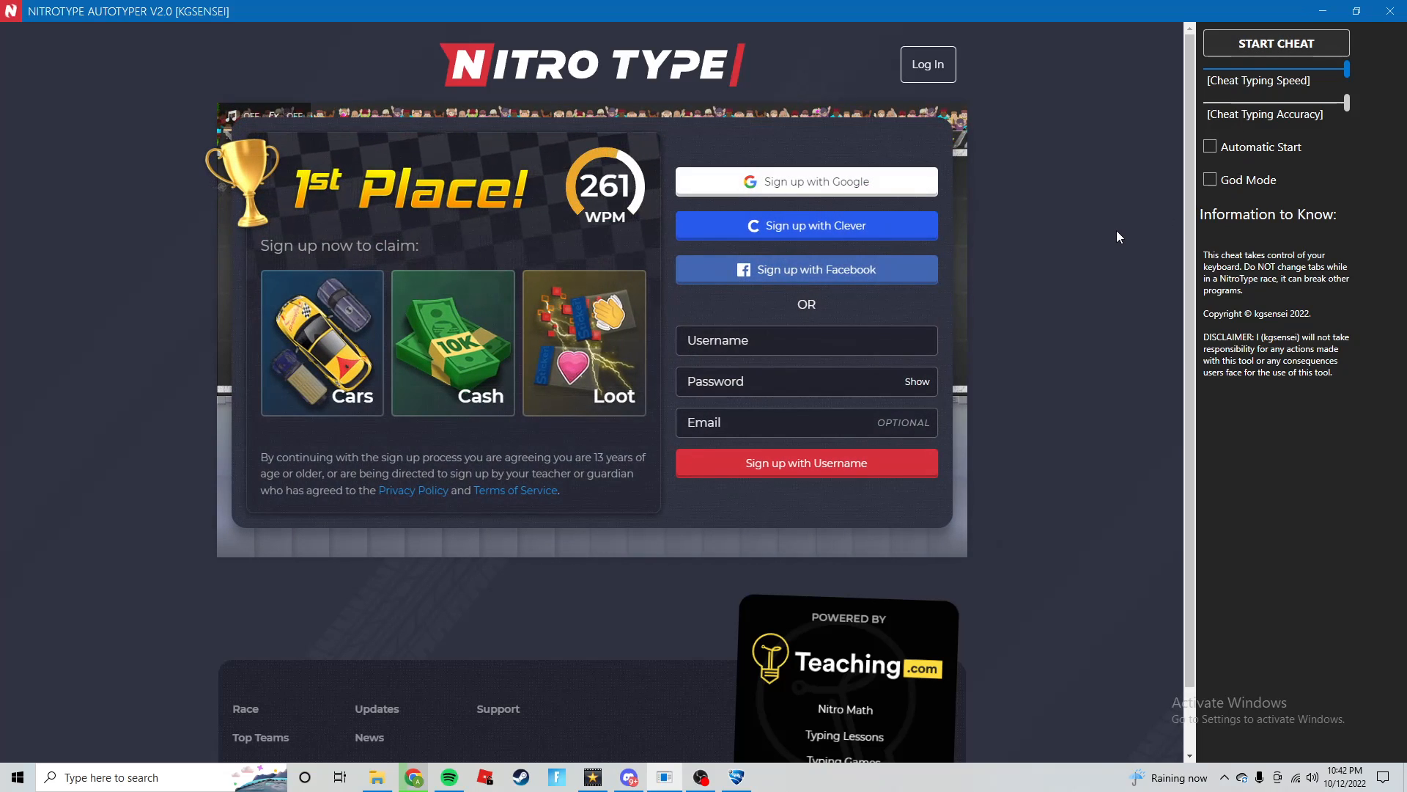
pyautogui.moveTo(1024, 226)
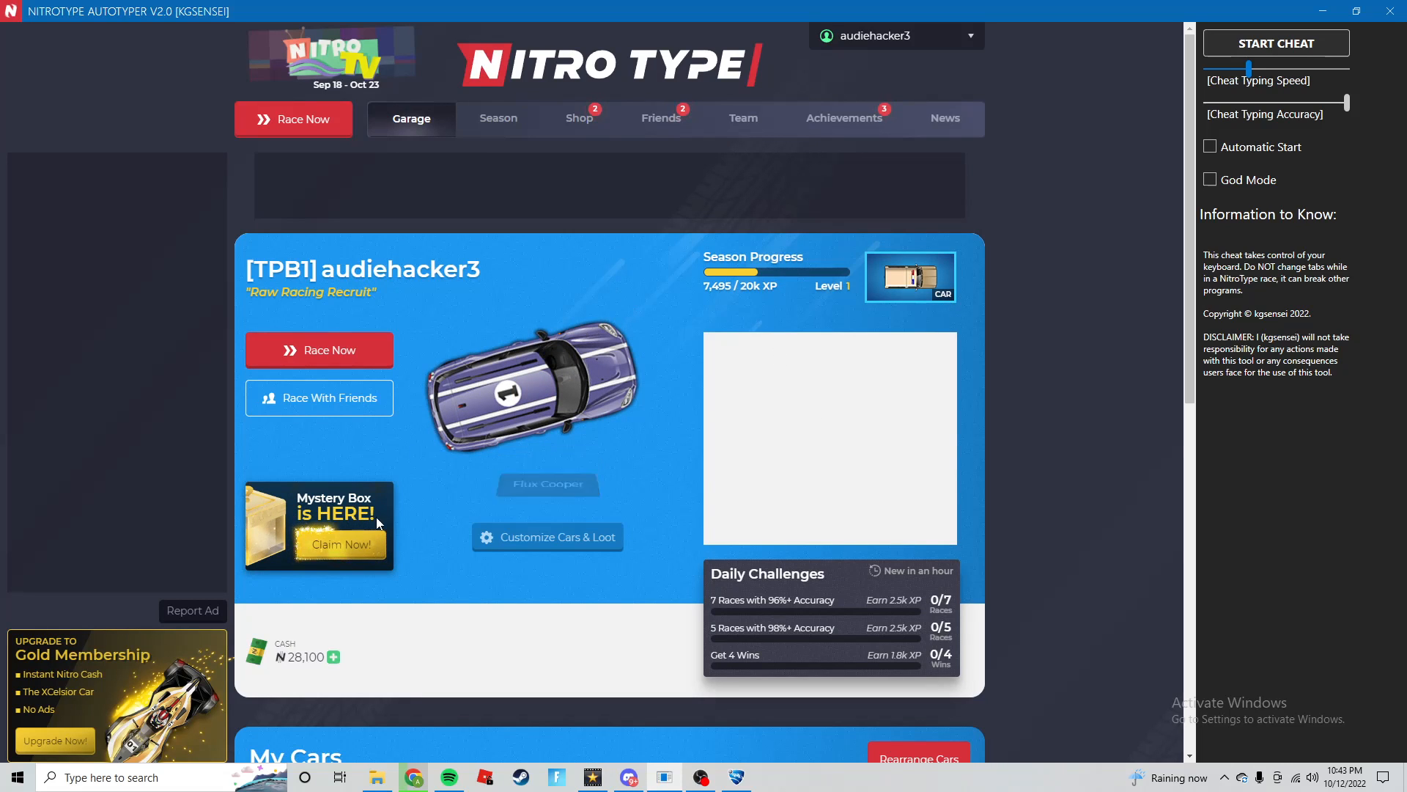
# - Claim the daily Mystery Box, dismiss the reward popup and go to the Friends page
pyautogui.click(340, 545)
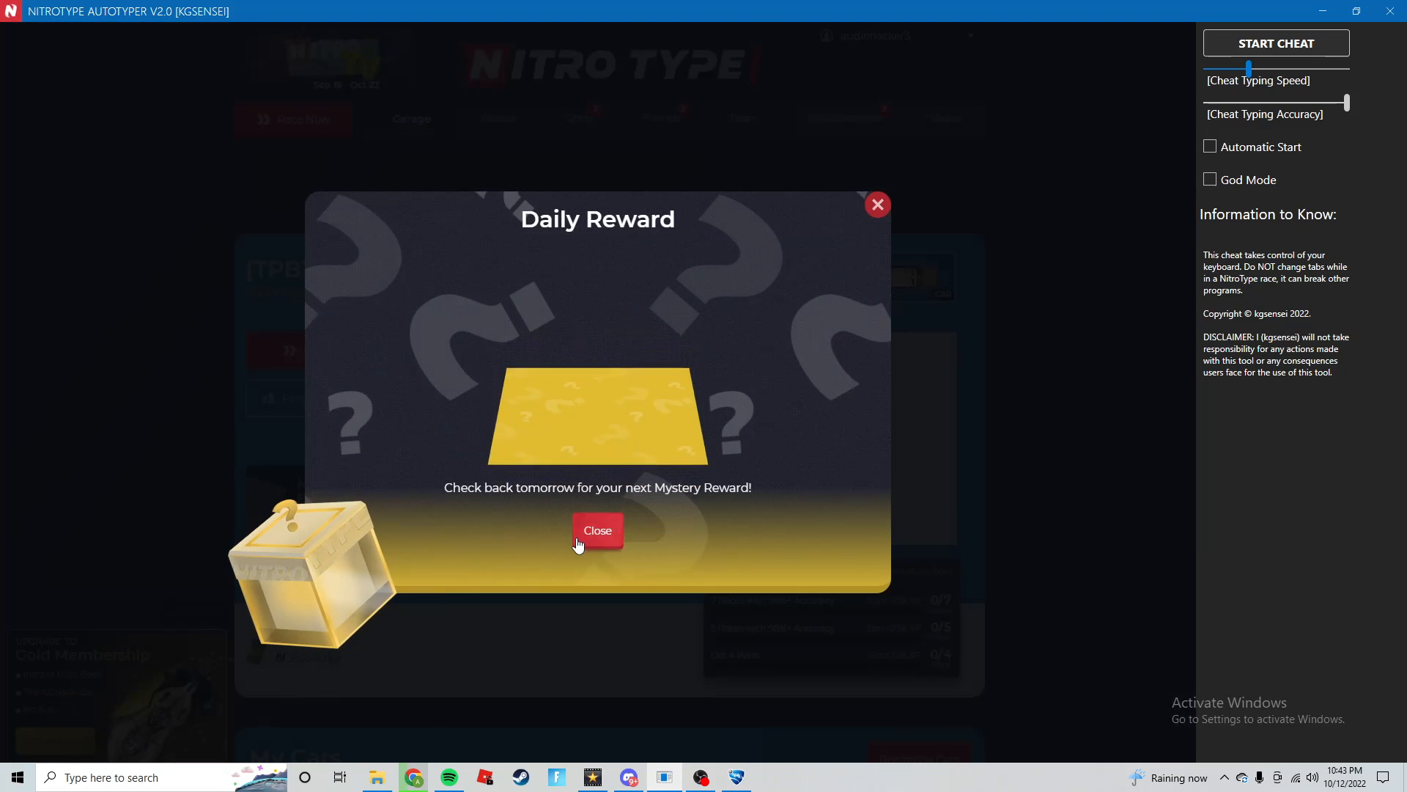
pyautogui.click(596, 529)
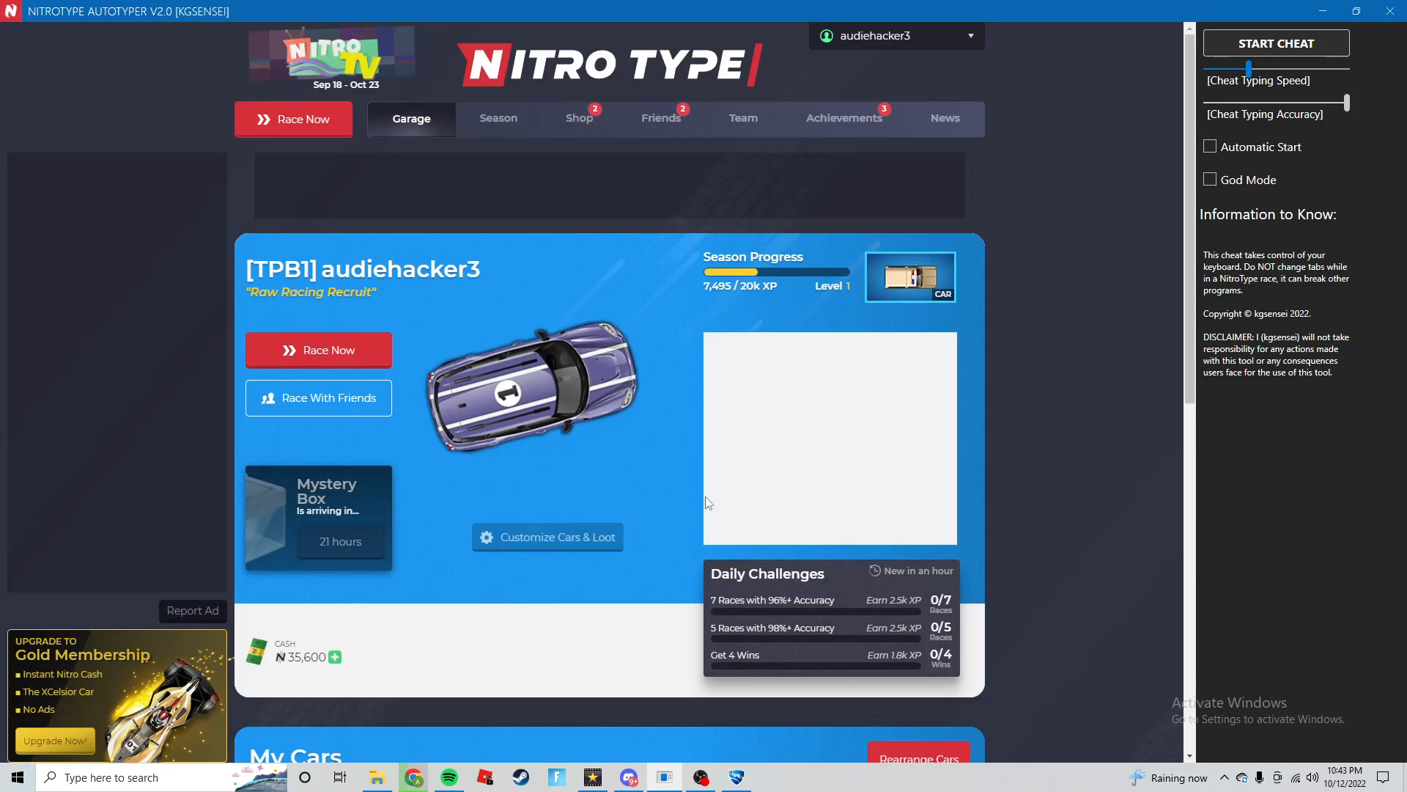
pyautogui.scroll(-3)
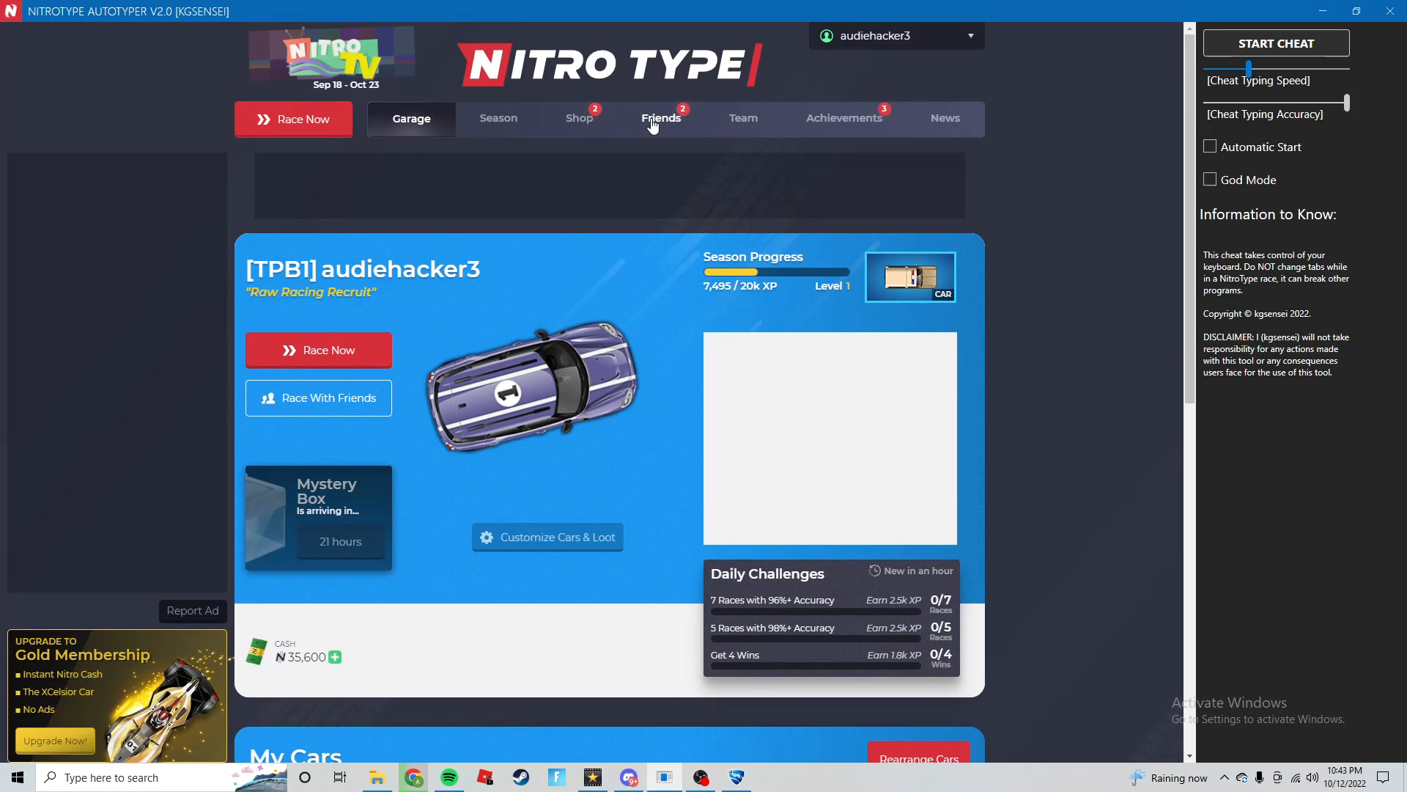
pyautogui.click(661, 117)
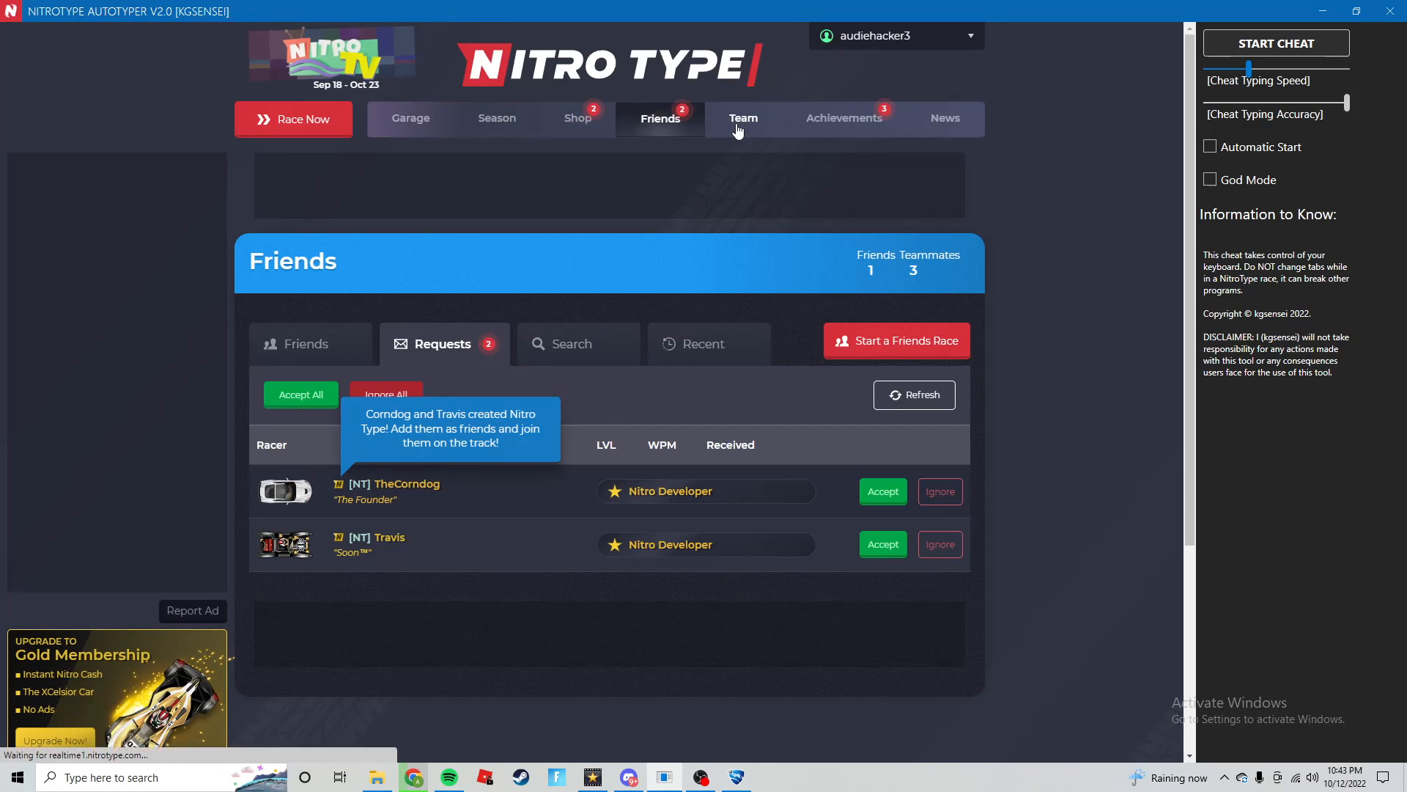
# - View The Psycho Bunch team page, then the Achievements summary showing 0 of 73 completed
pyautogui.click(741, 117)
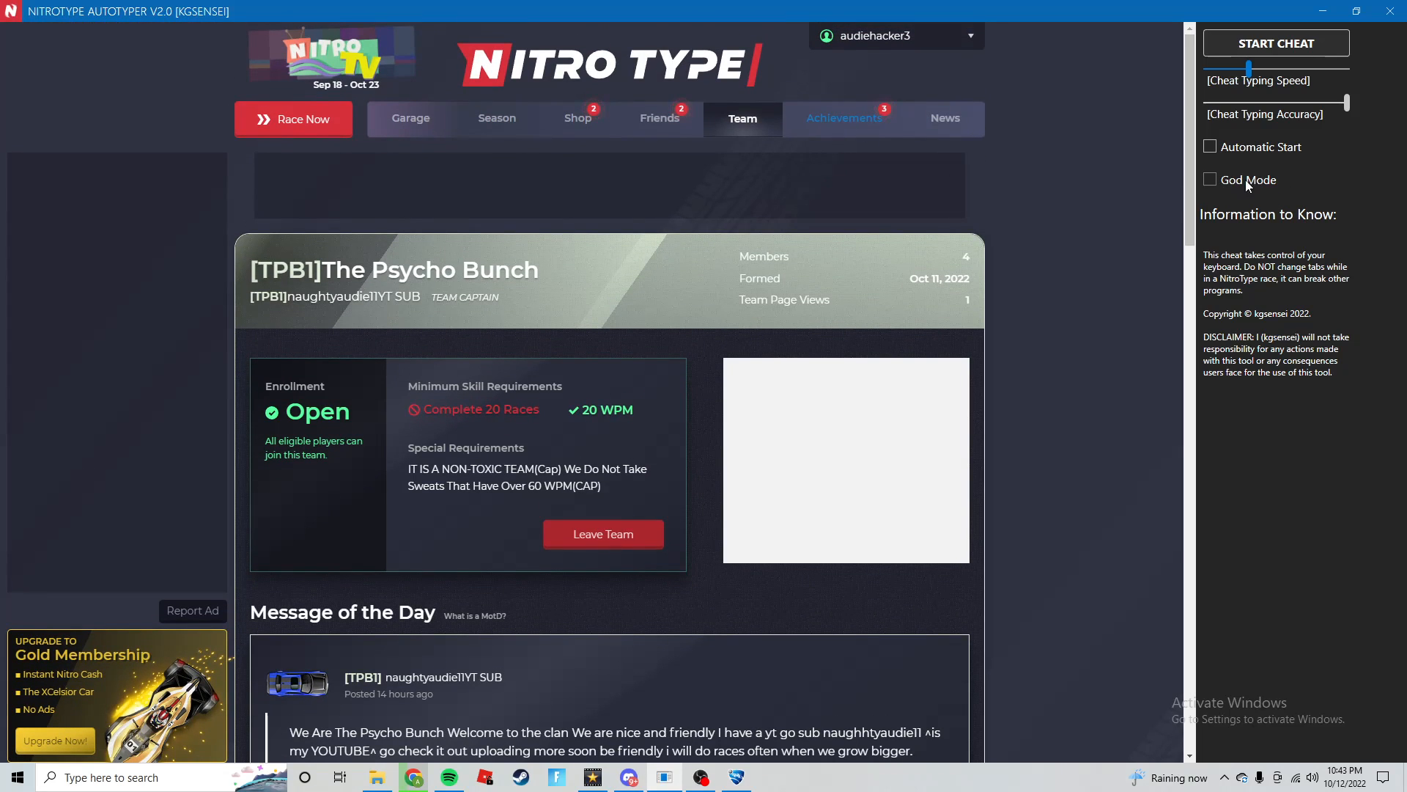
pyautogui.click(843, 118)
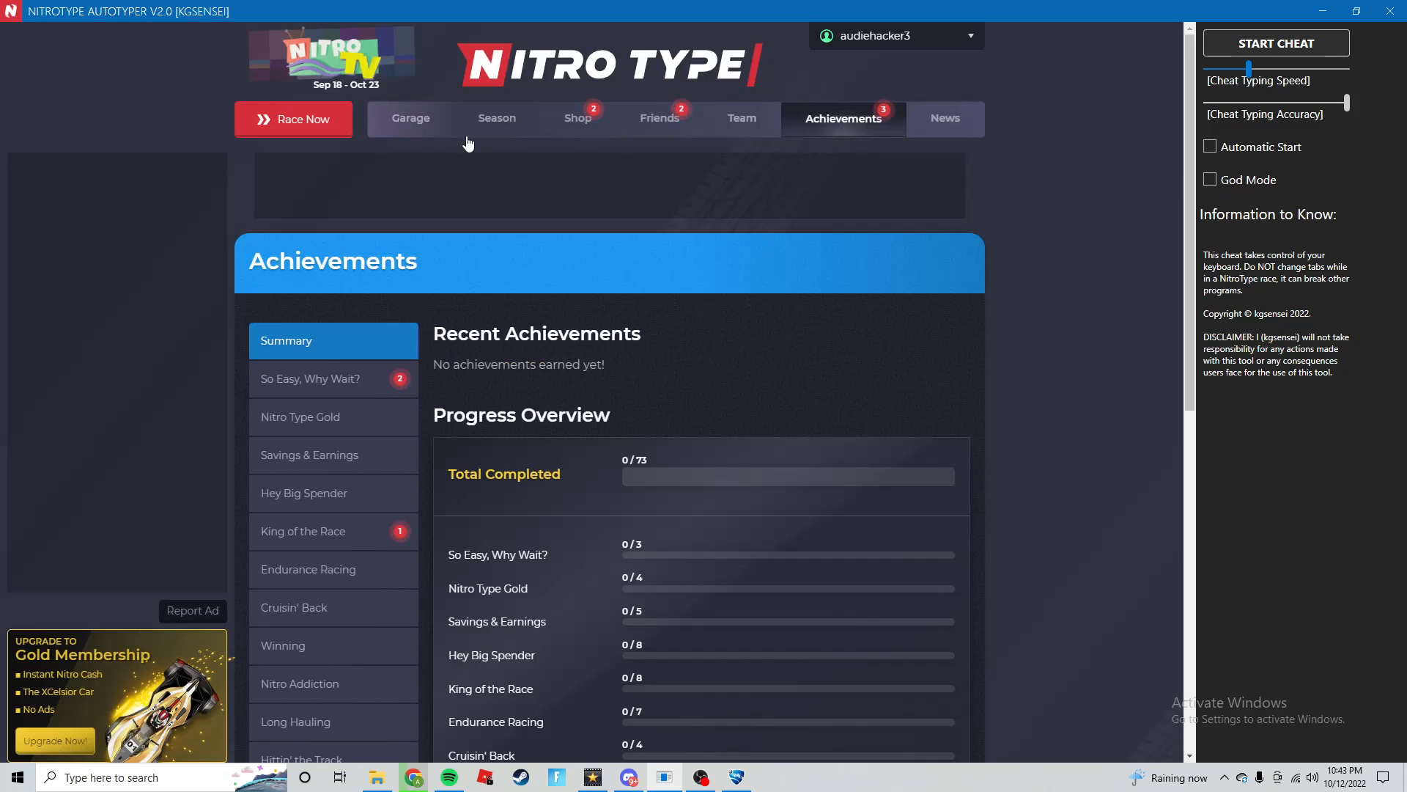
# - Claim the My First Gold Medal prize under the So Easy, Why Wait? achievements
pyautogui.click(310, 378)
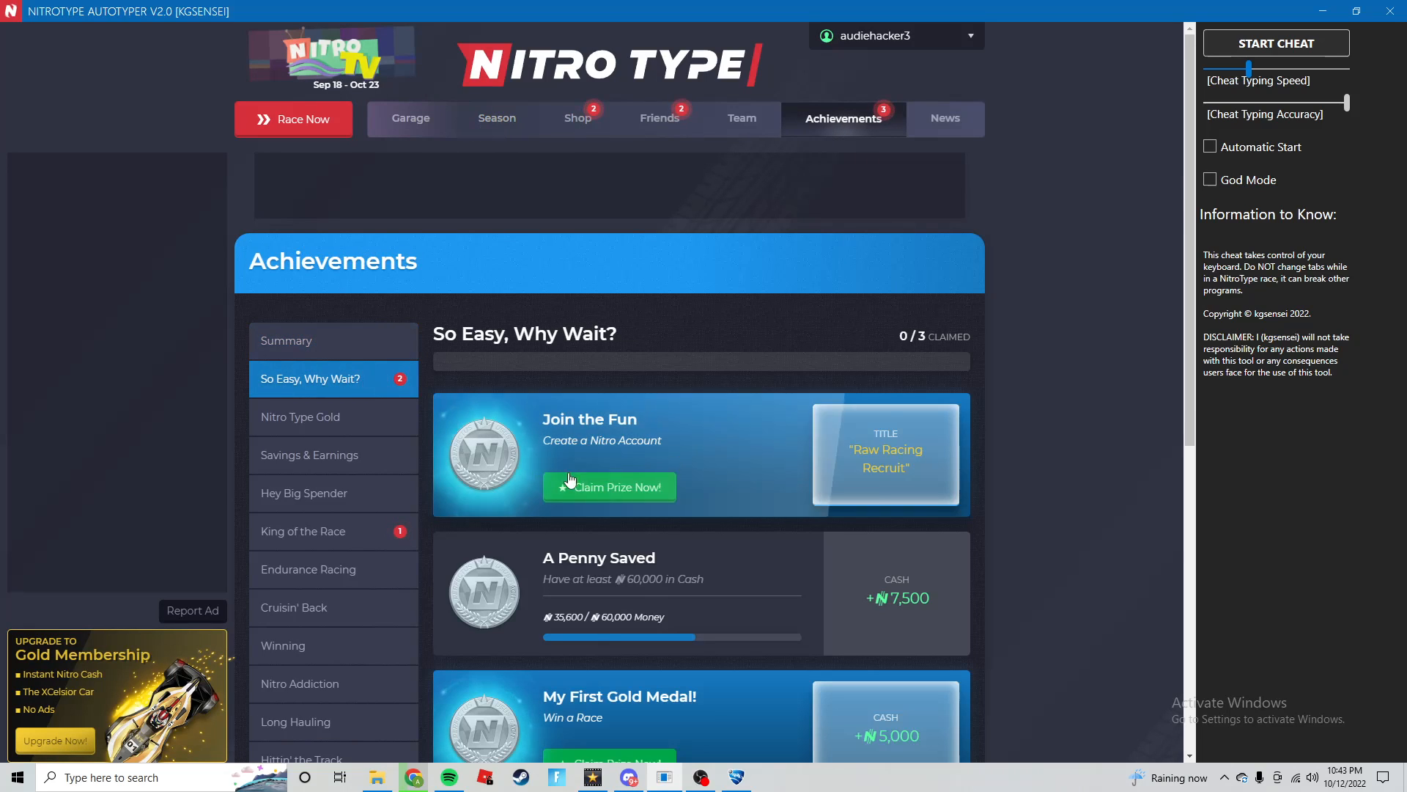
pyautogui.scroll(-3)
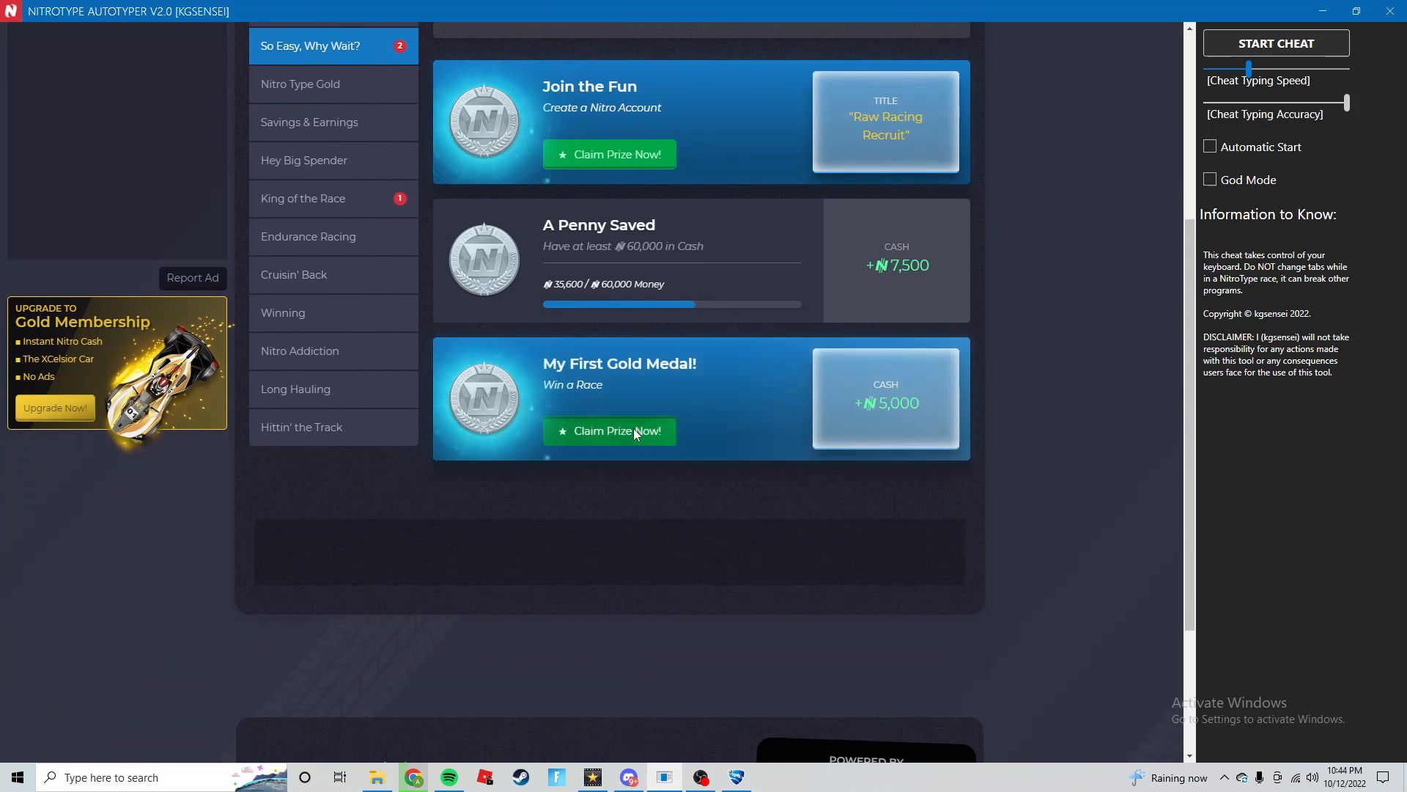
pyautogui.click(608, 431)
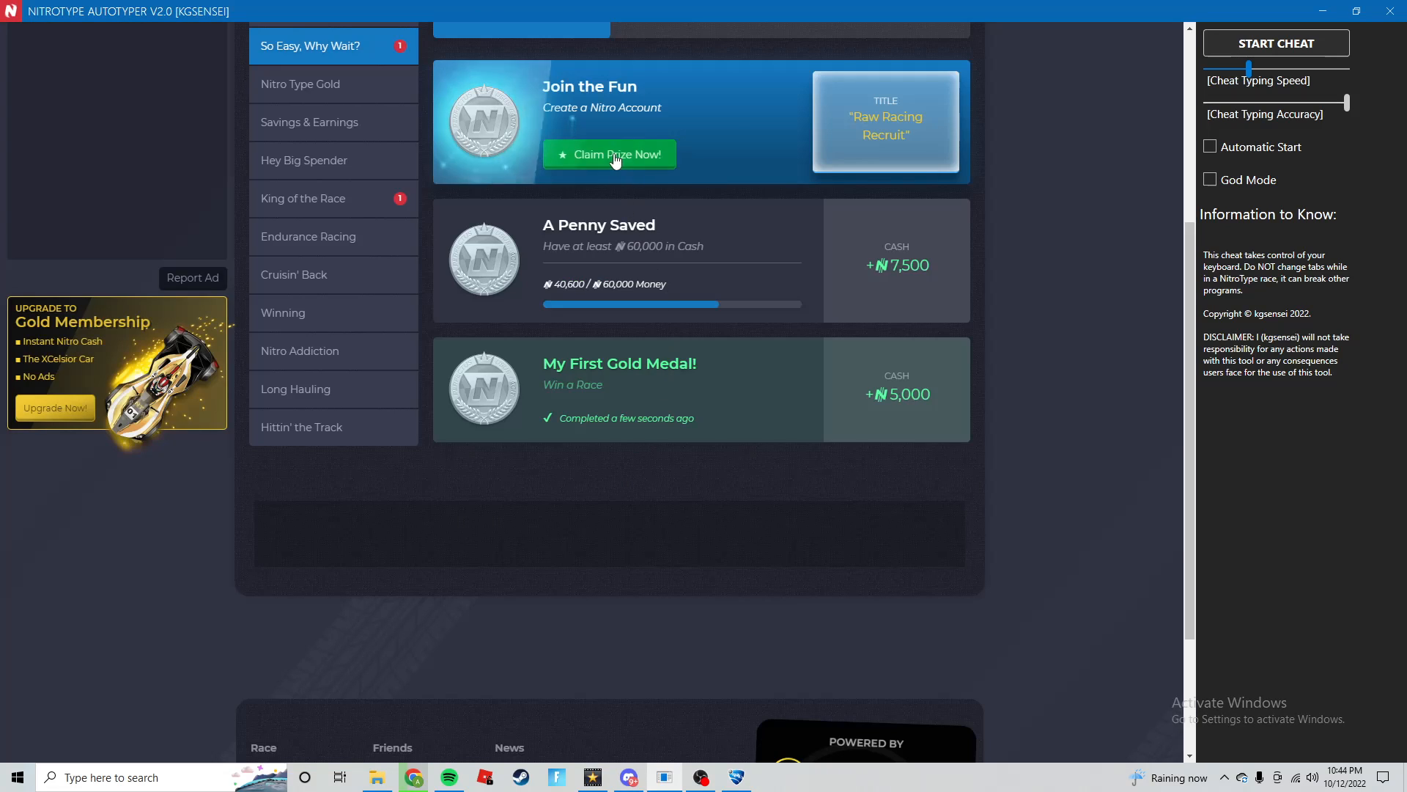
# - Claim the Join the Fun prize, dismiss the Enjoy Typing 15,000 reward, and return to the garage
pyautogui.click(610, 153)
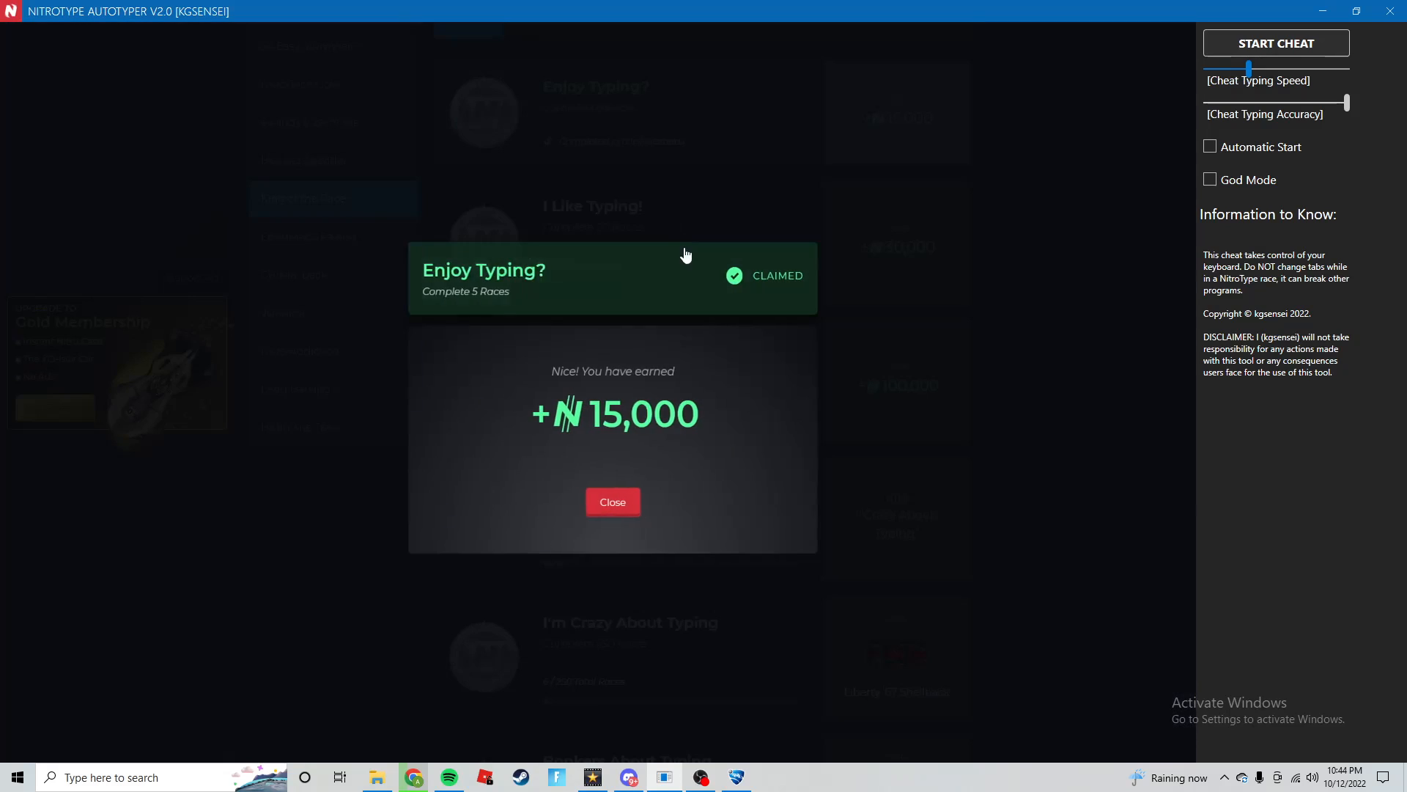
pyautogui.click(612, 502)
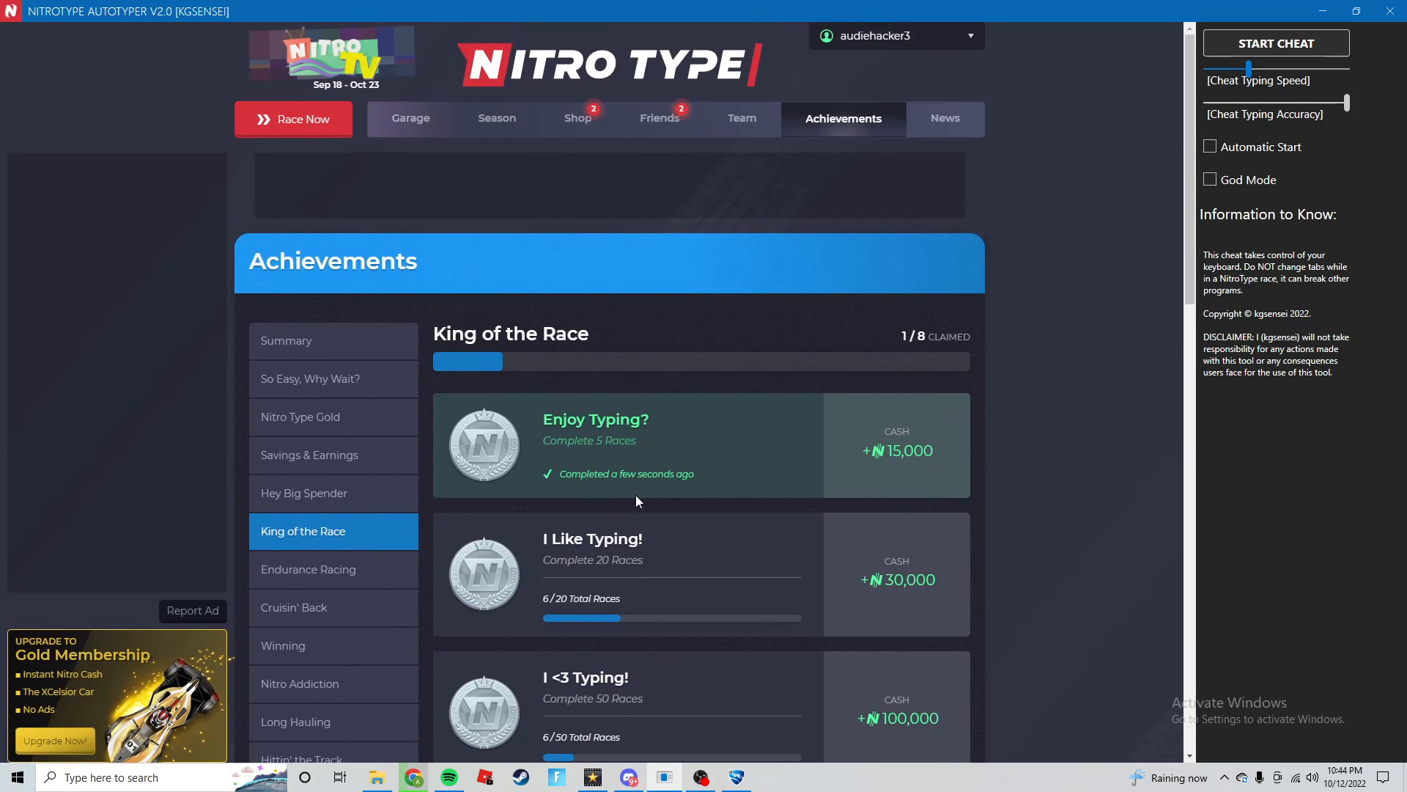
pyautogui.click(411, 118)
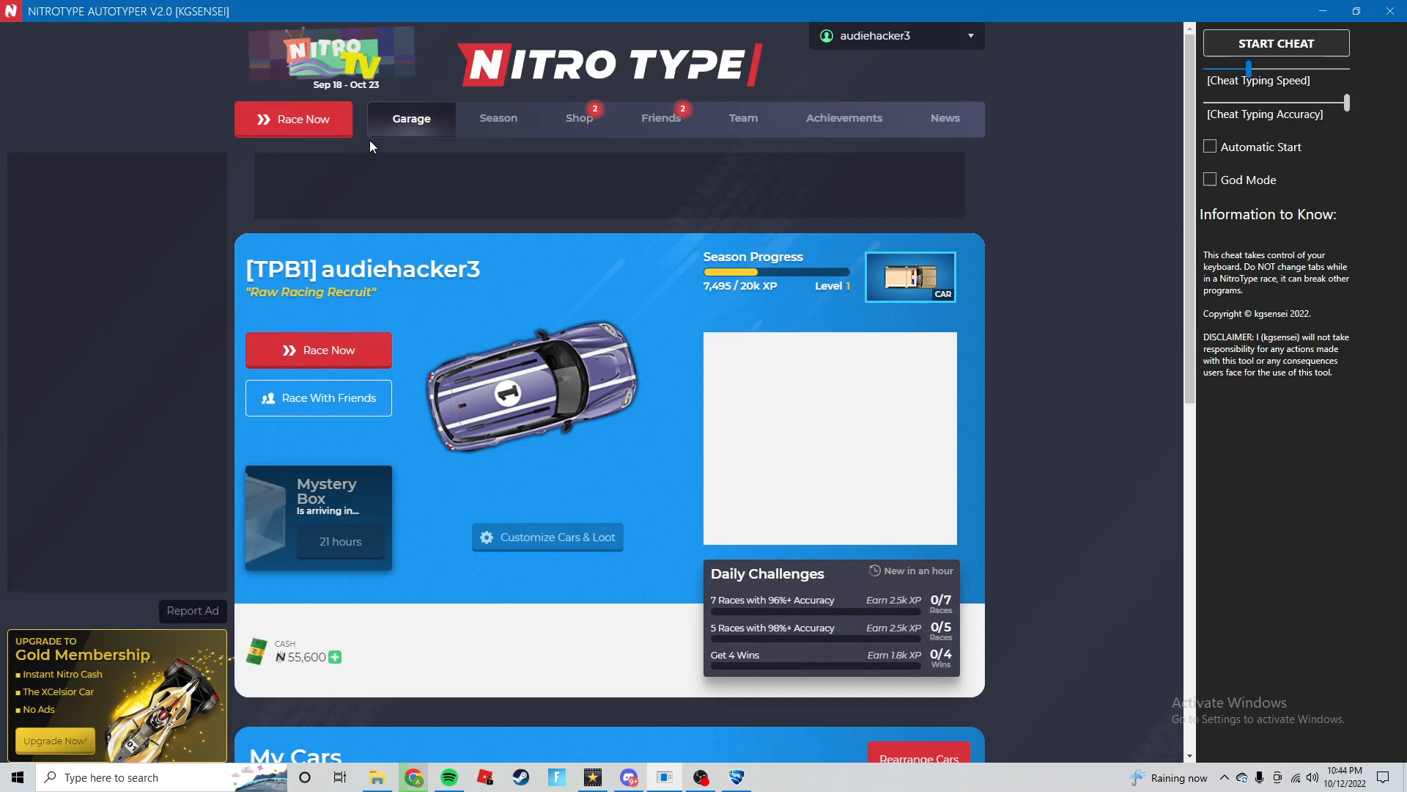
pyautogui.moveTo(357, 161)
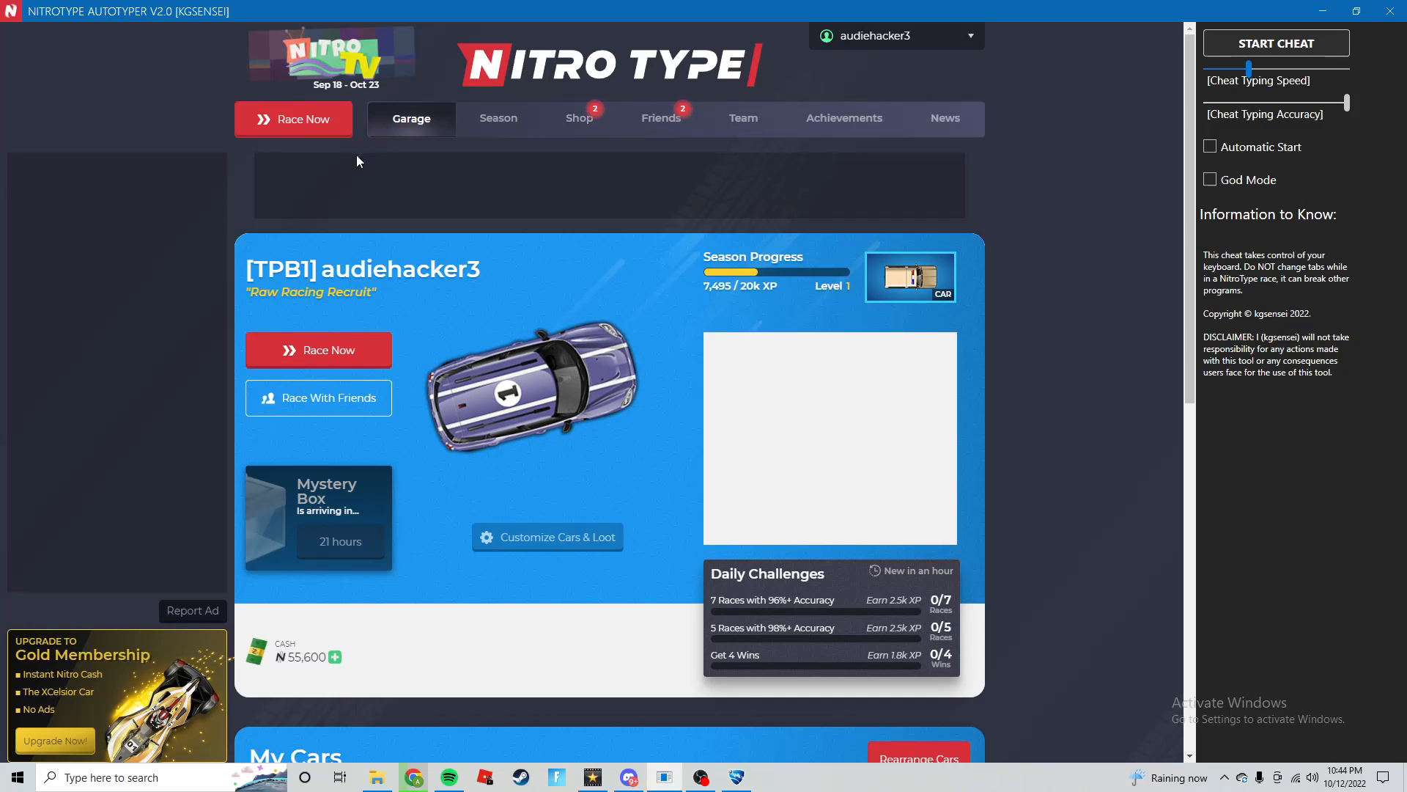
pyautogui.moveTo(330, 195)
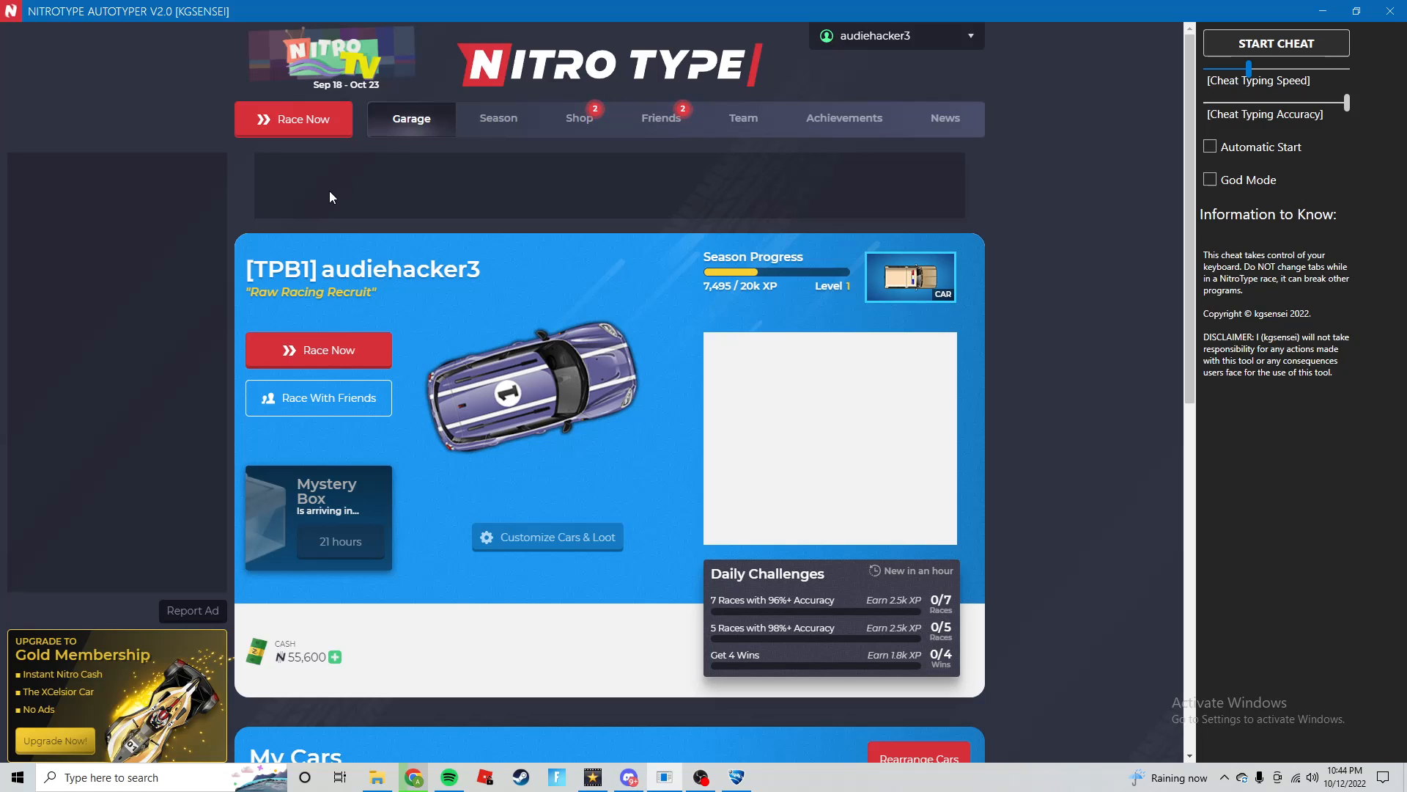